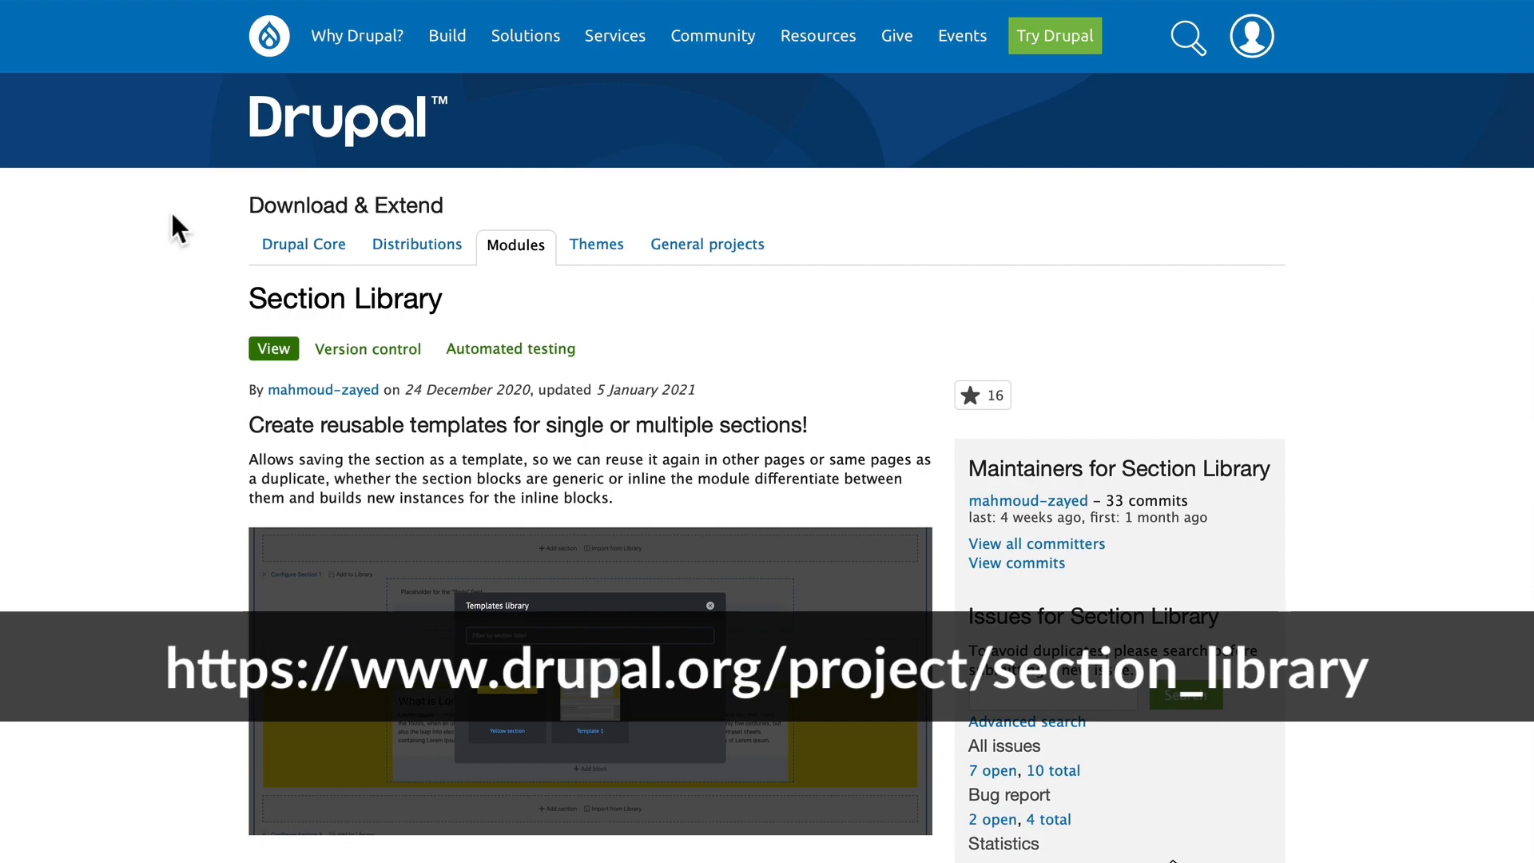
- Scroll through the Section Library project page on drupal.org
scroll(down, 3)
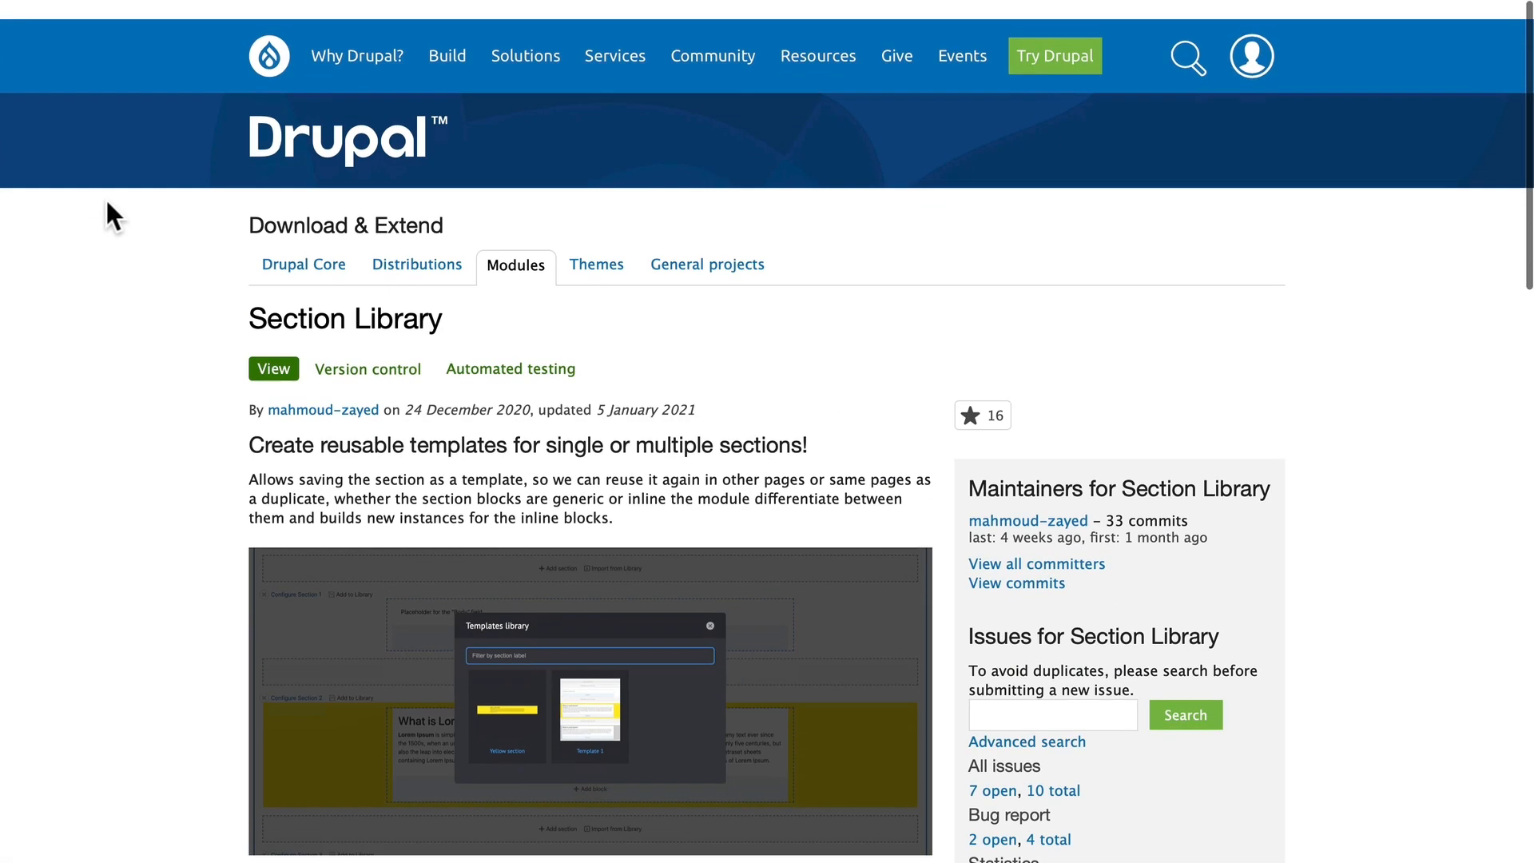
scroll(down, 3)
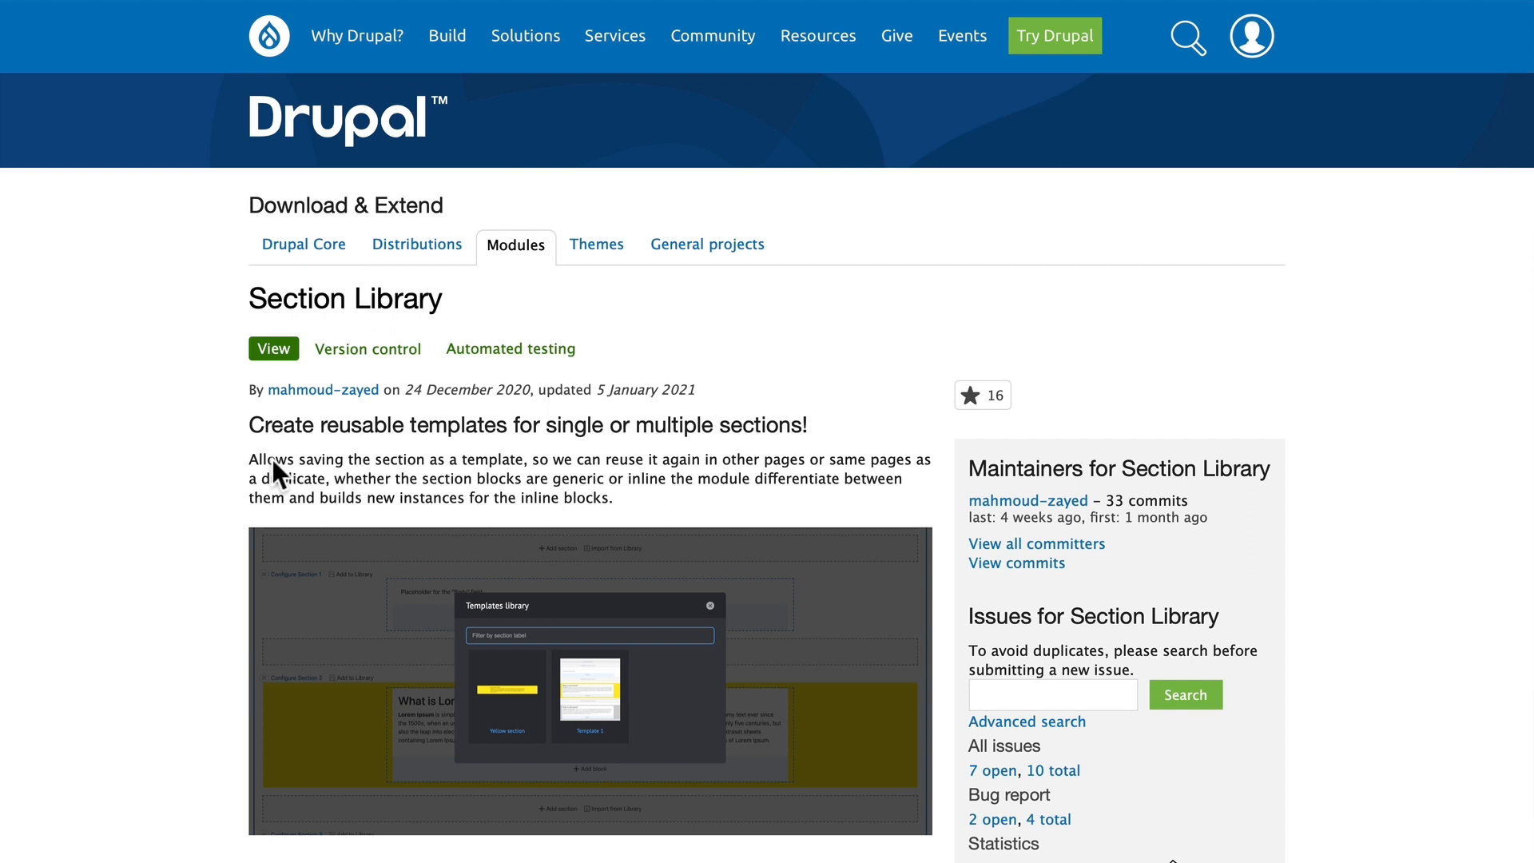
mouse_move(602, 455)
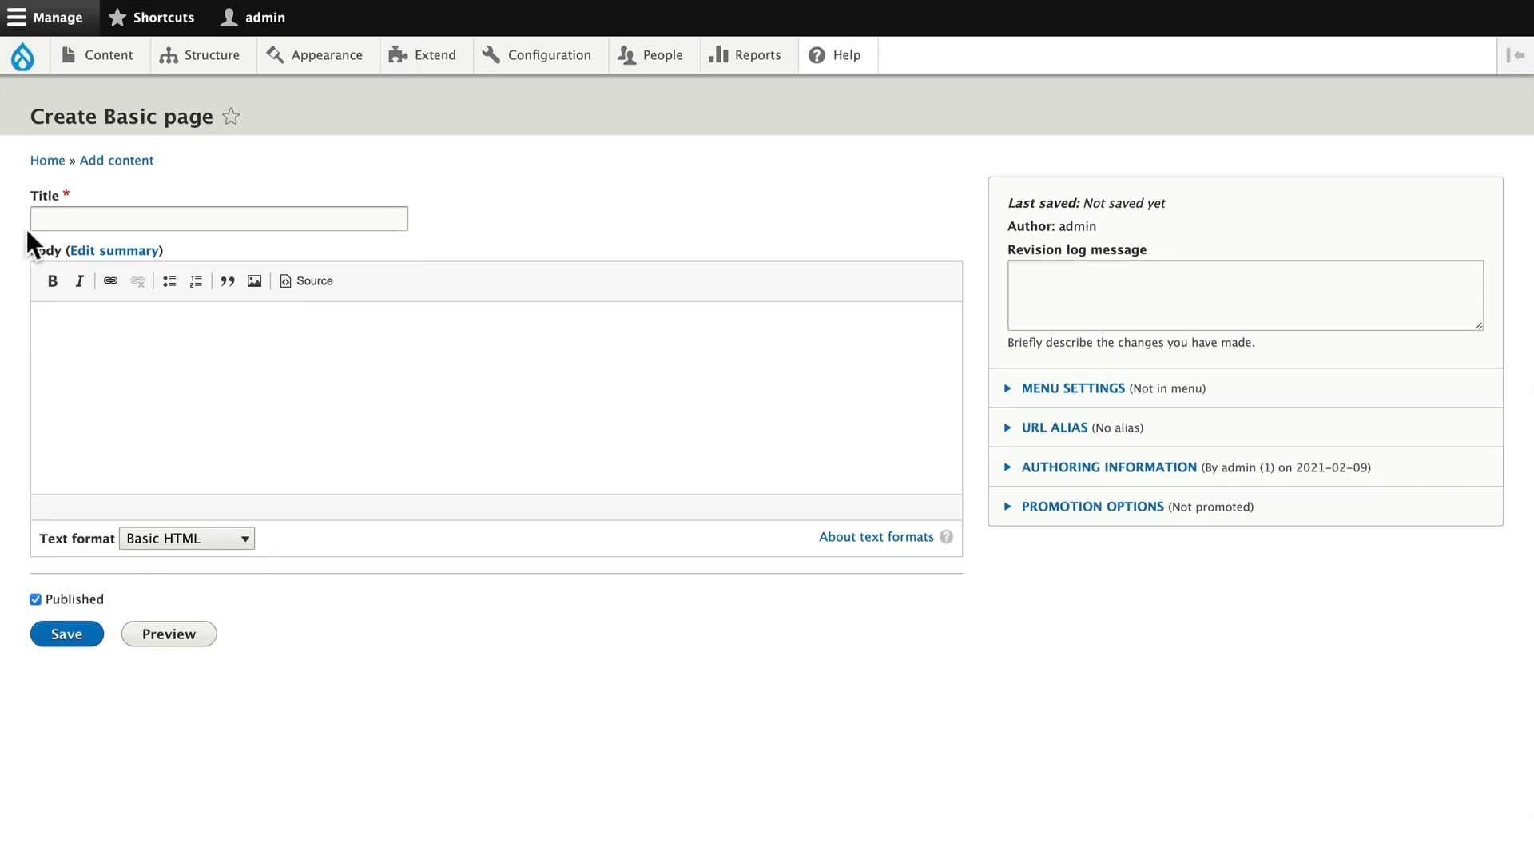
- Save the Test Page basic page and scroll through its Layout tab
click(65, 633)
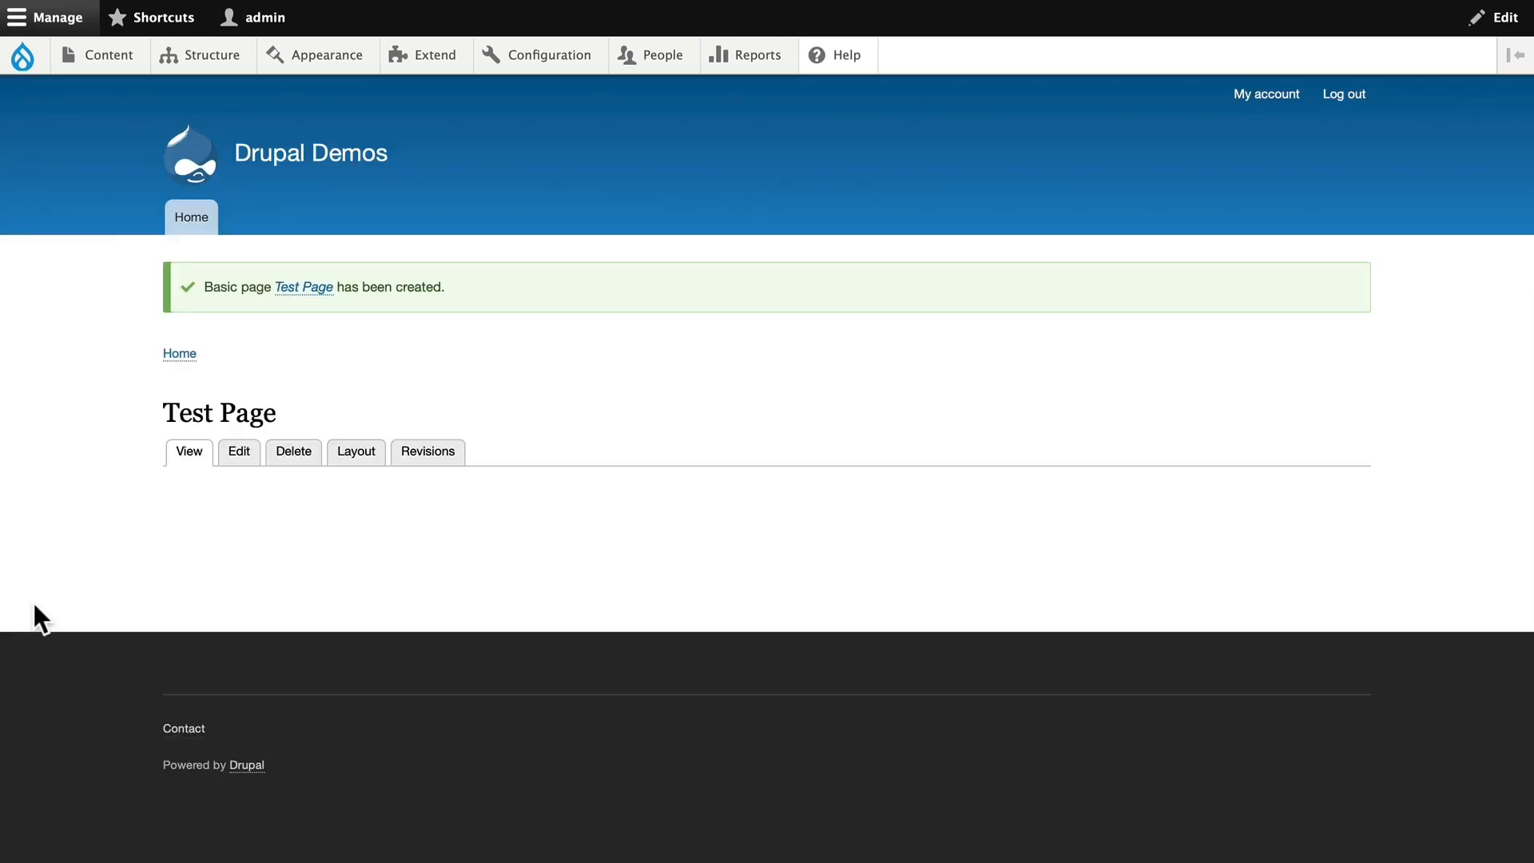
click(355, 451)
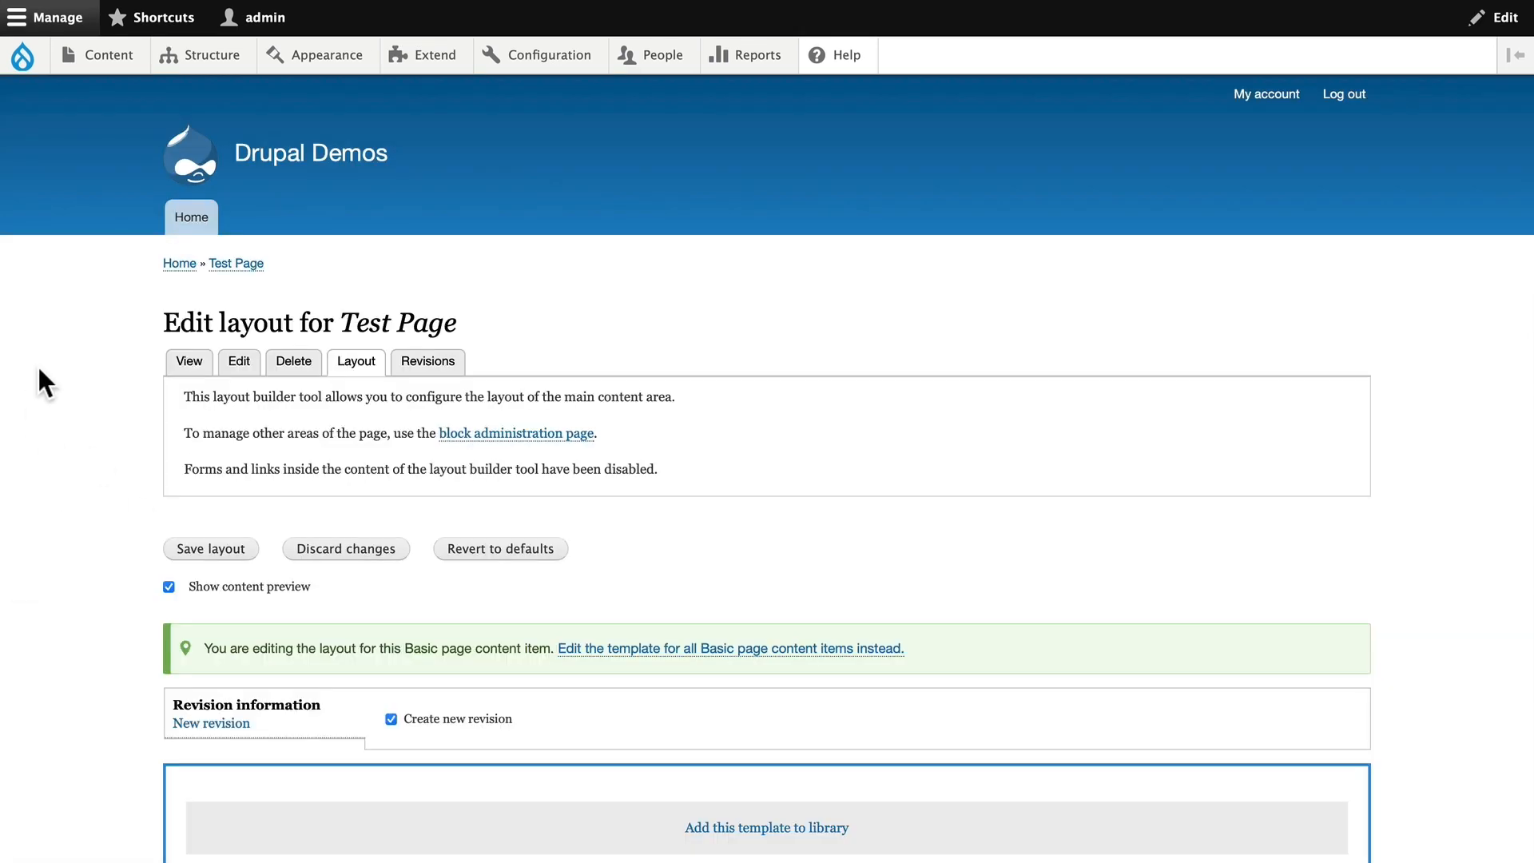
scroll(down, 3)
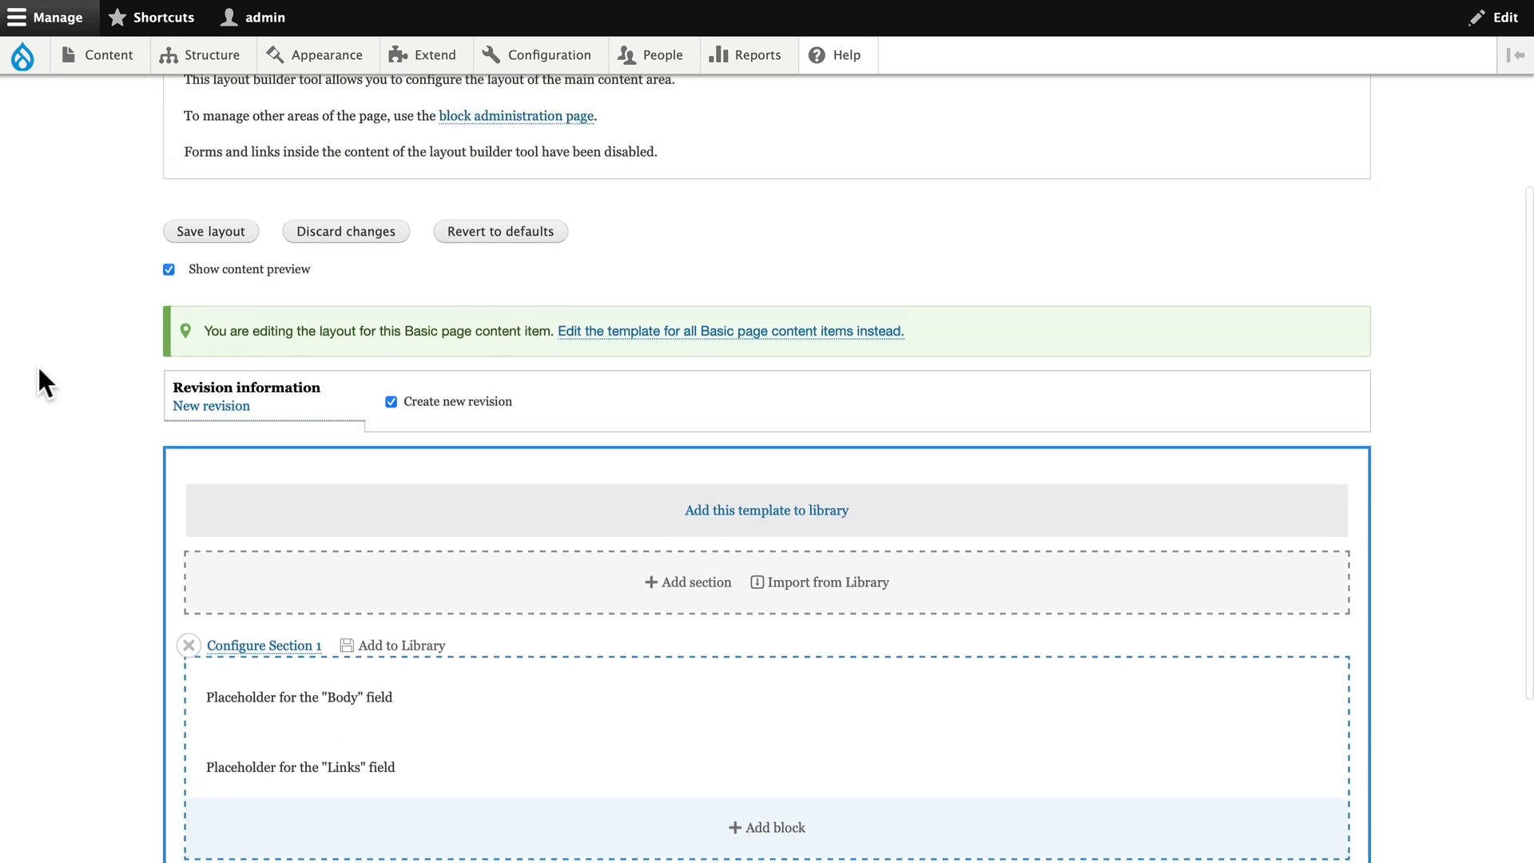
scroll(down, 3)
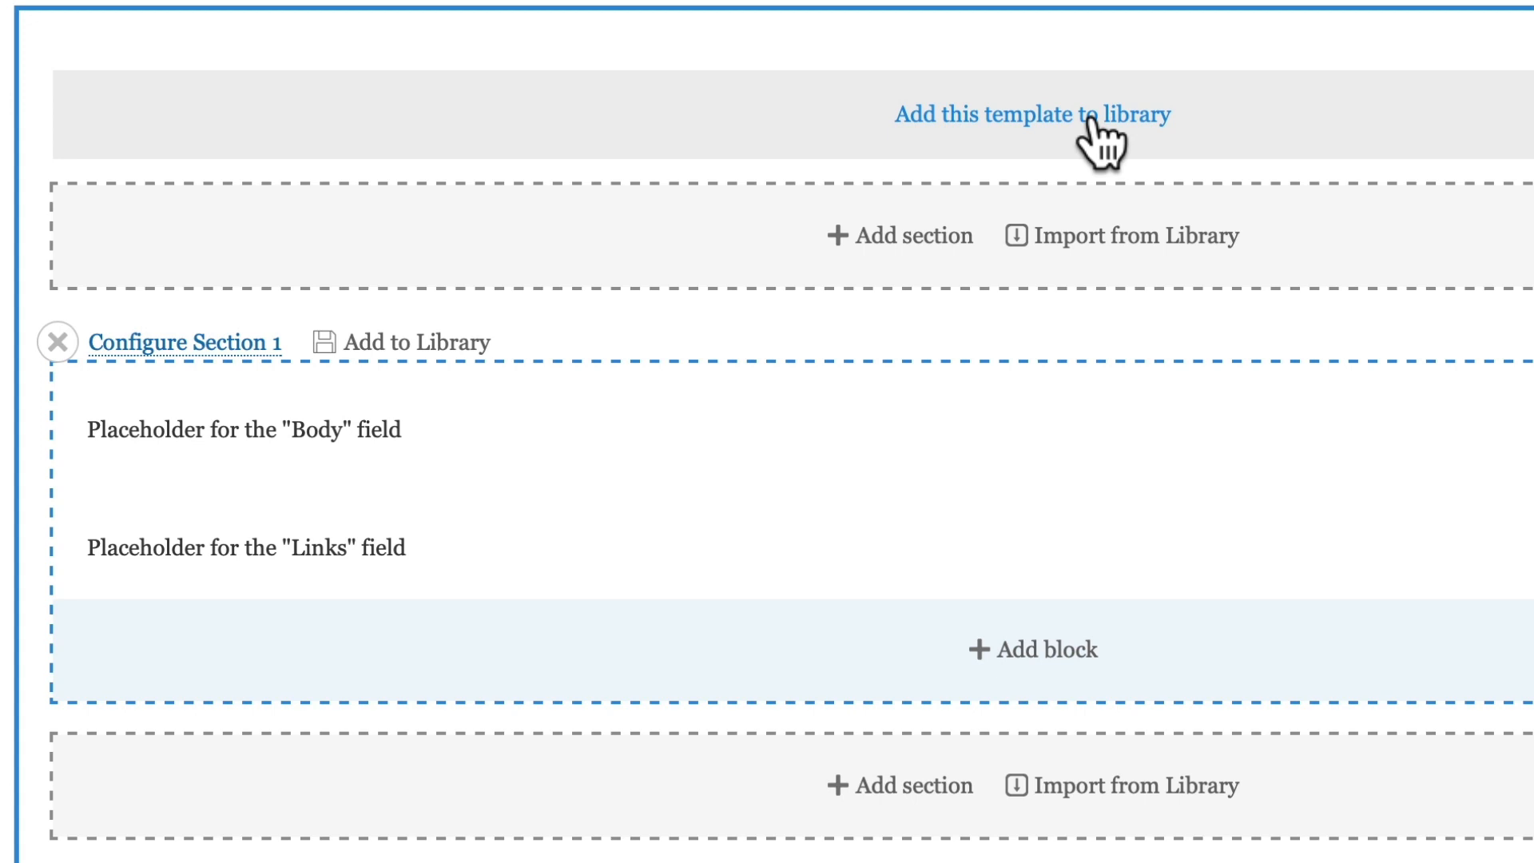
mouse_move(983, 343)
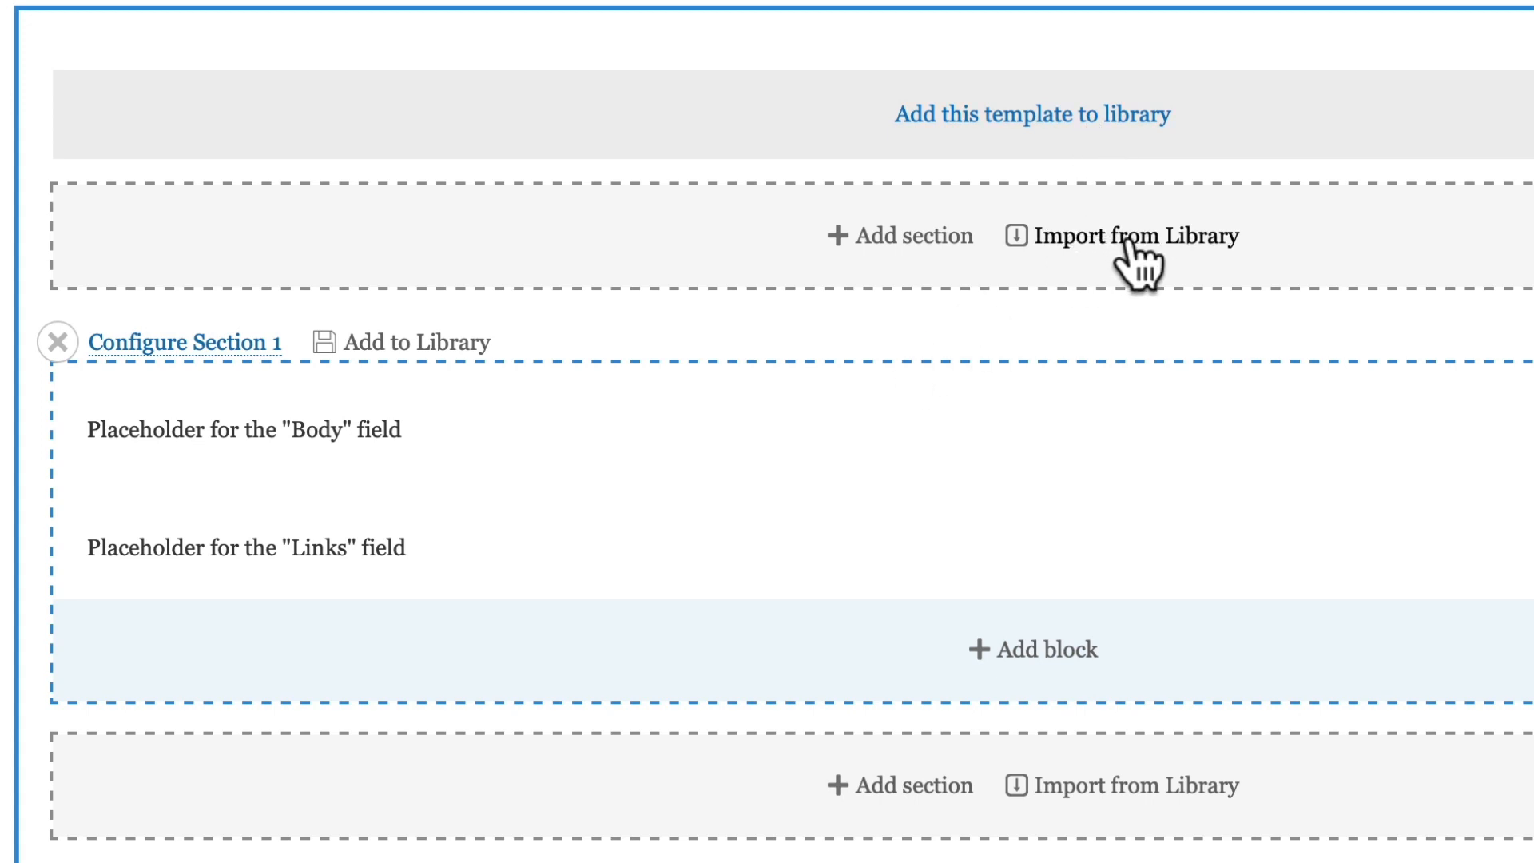
mouse_move(632, 401)
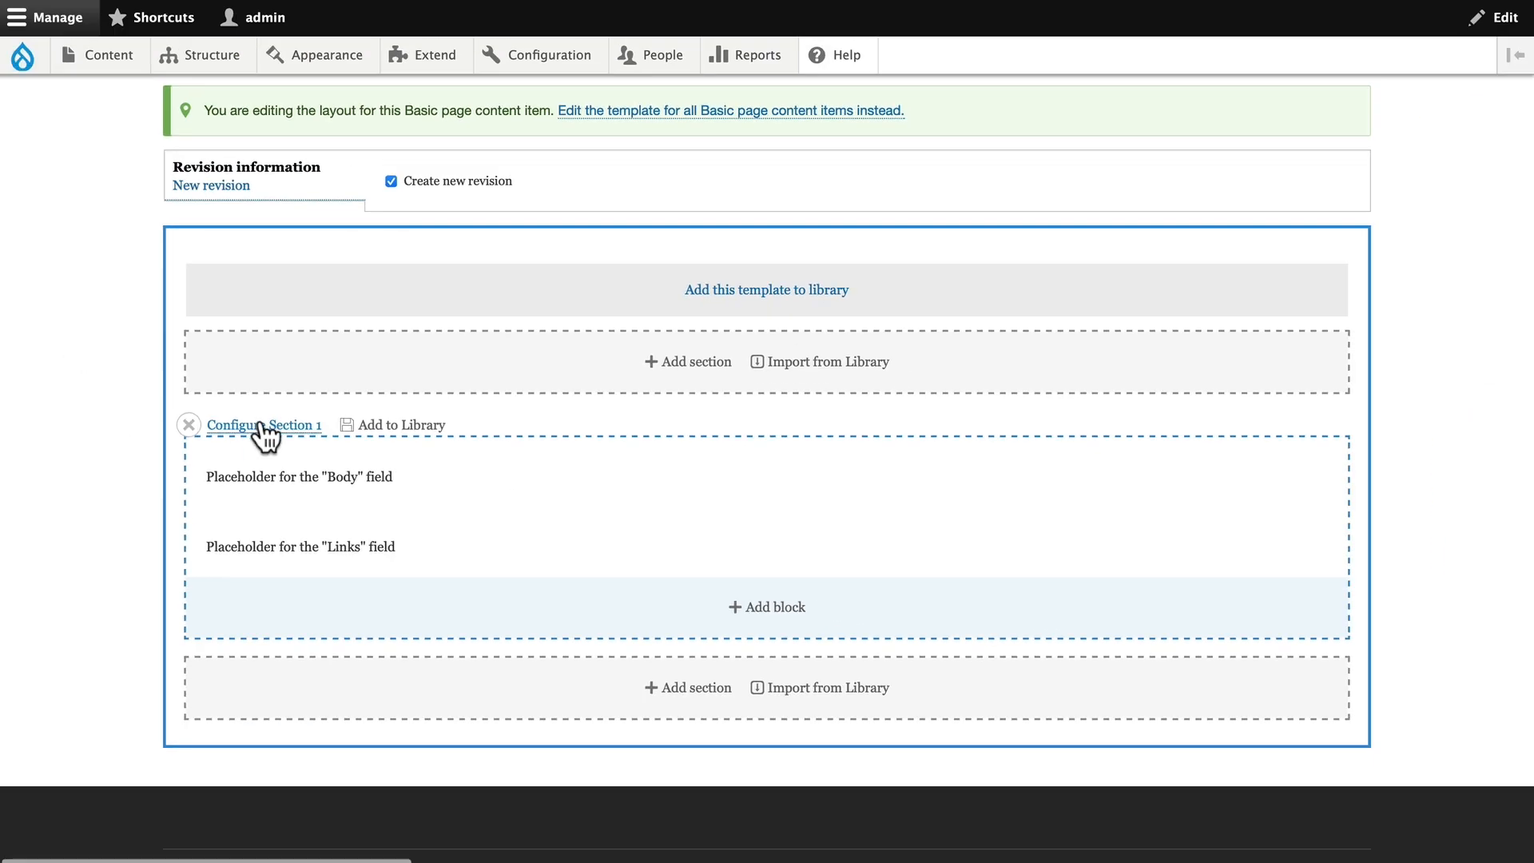
- Remove the default section and add a two-column section with Left and Right basic blocks
click(188, 424)
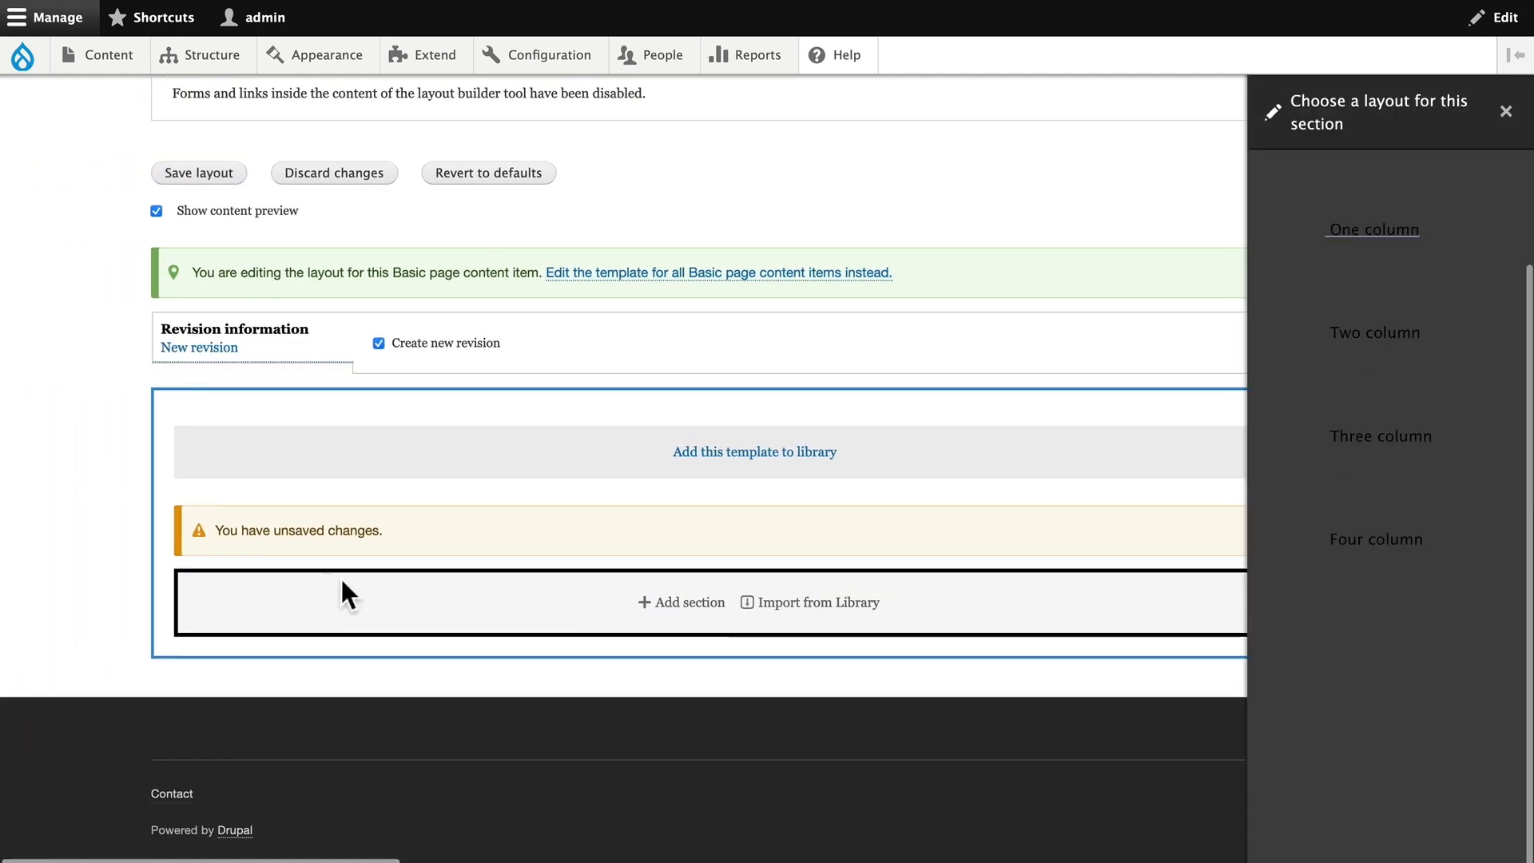
click(1373, 332)
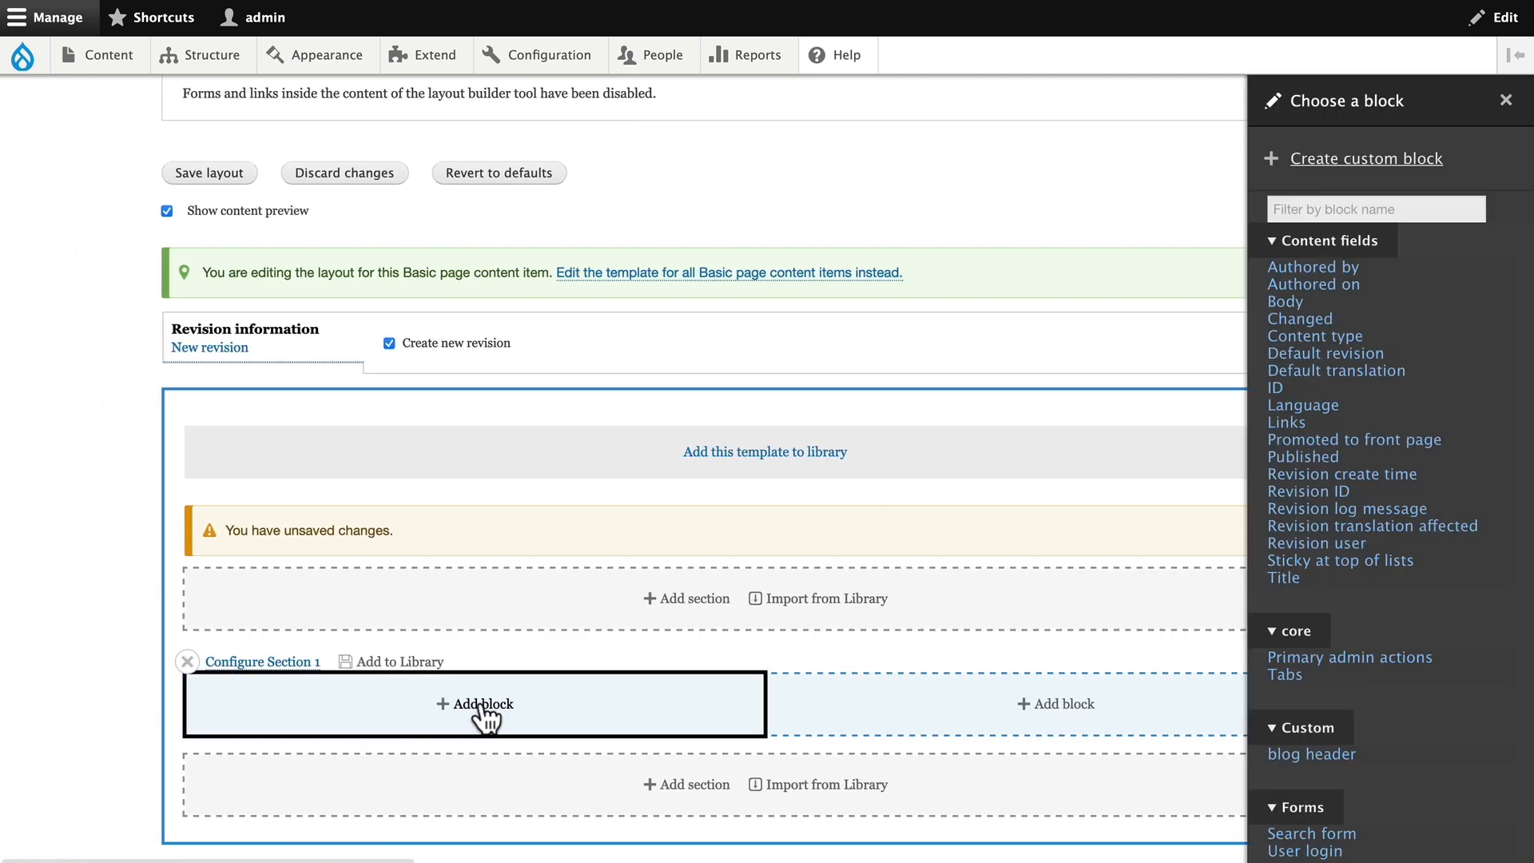
click(1367, 157)
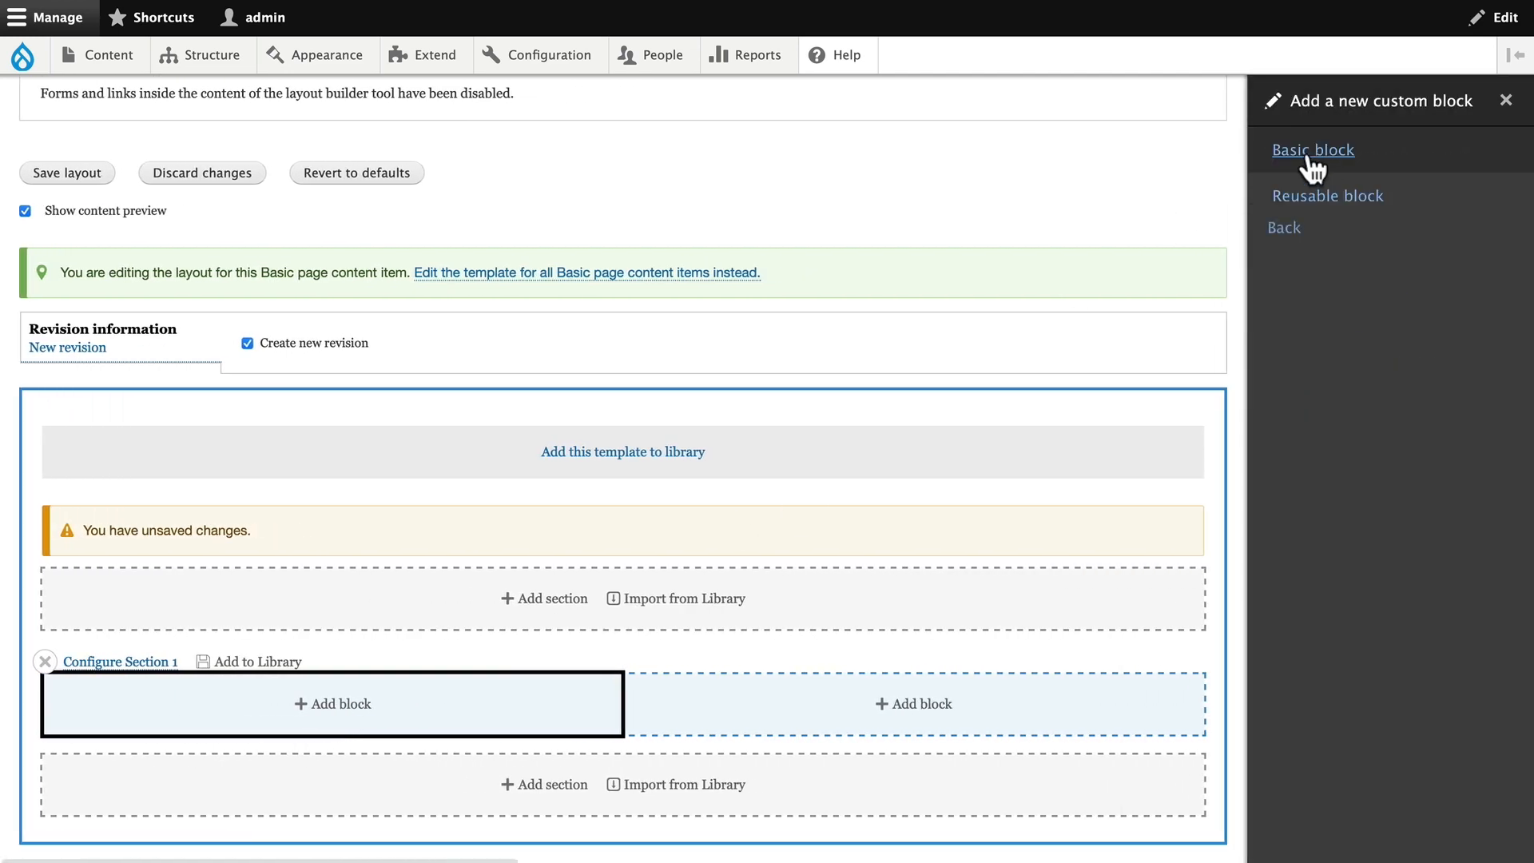
click(1388, 584)
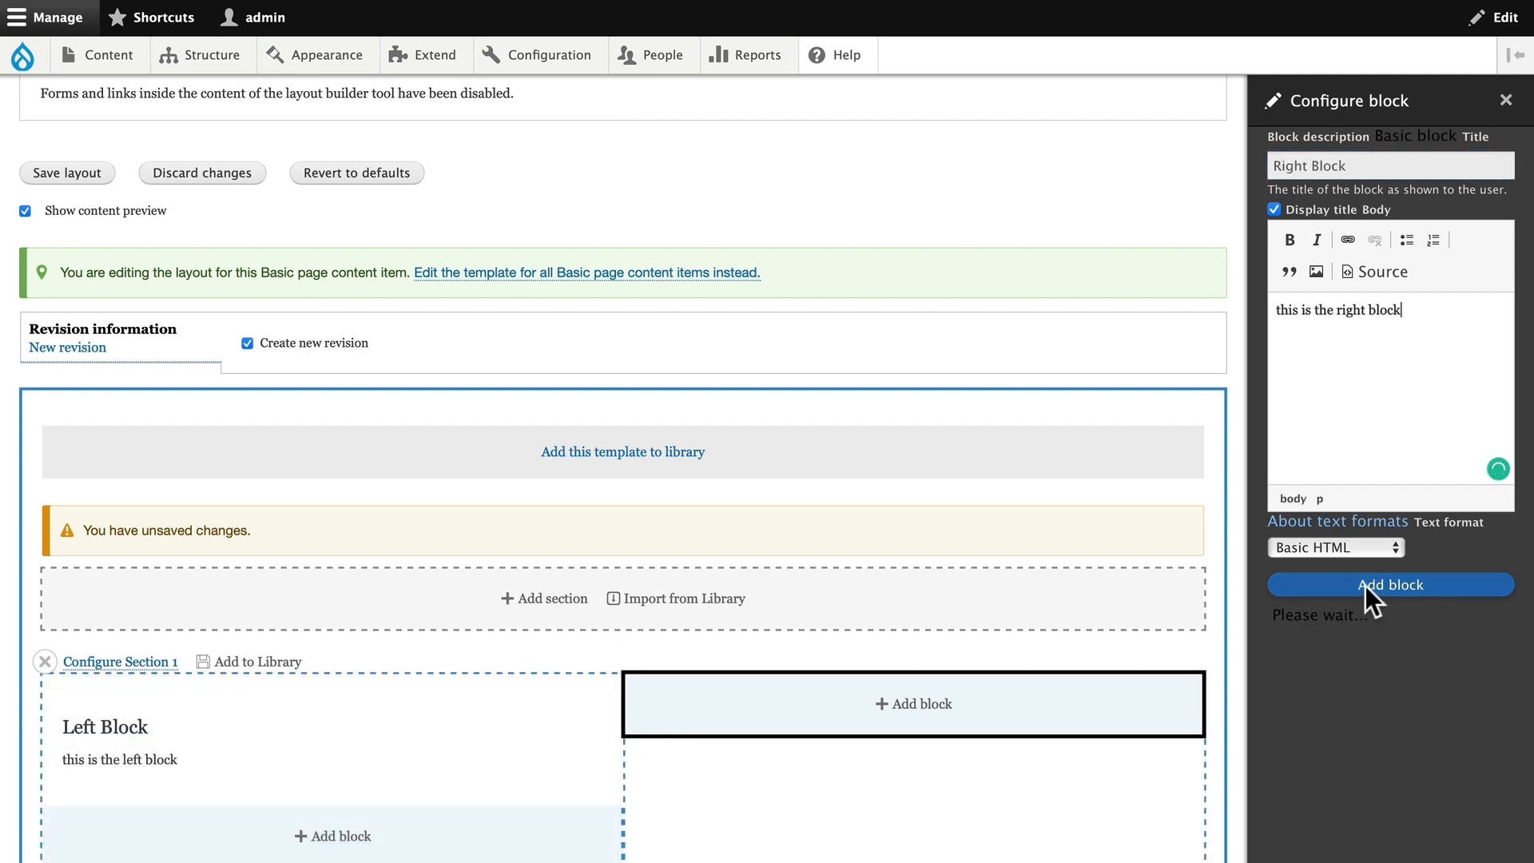
click(1389, 584)
text(2 columns blocks)
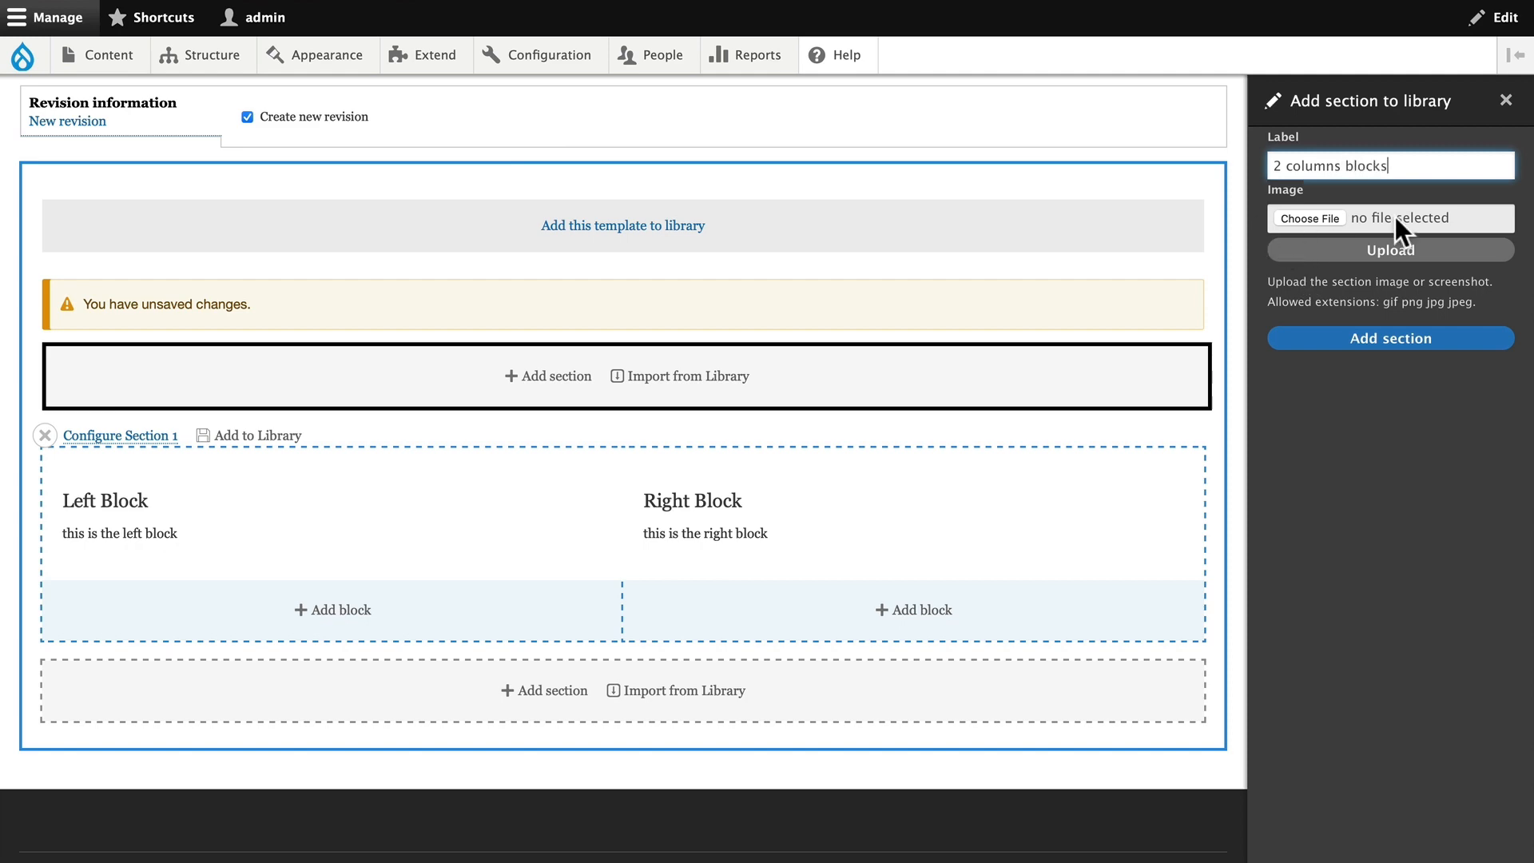
mouse_move(1389, 337)
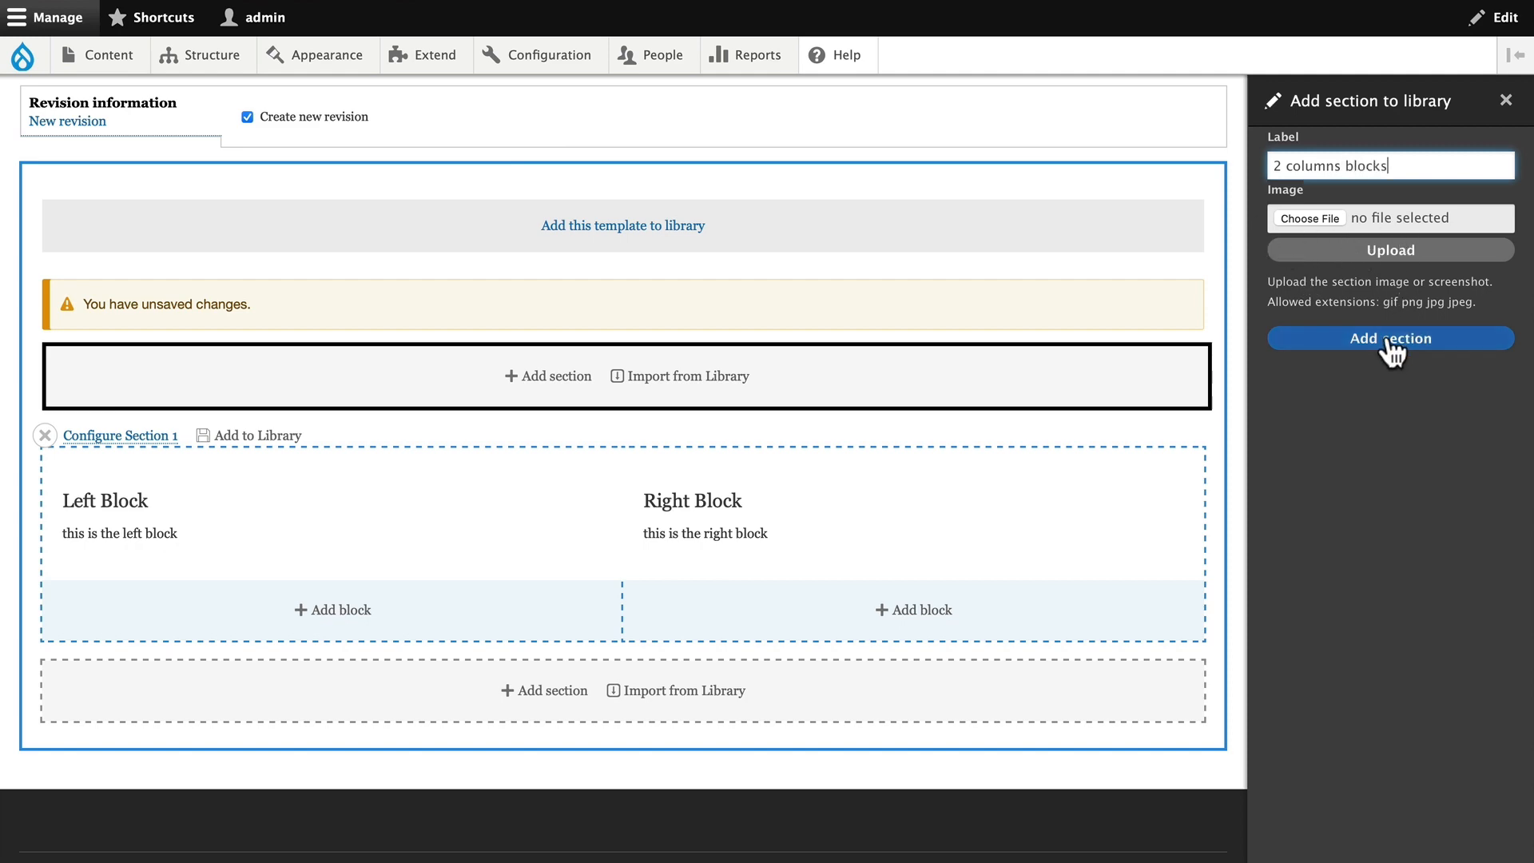
- Add the two-column section to the library as '2 columns blocks'
click(1388, 337)
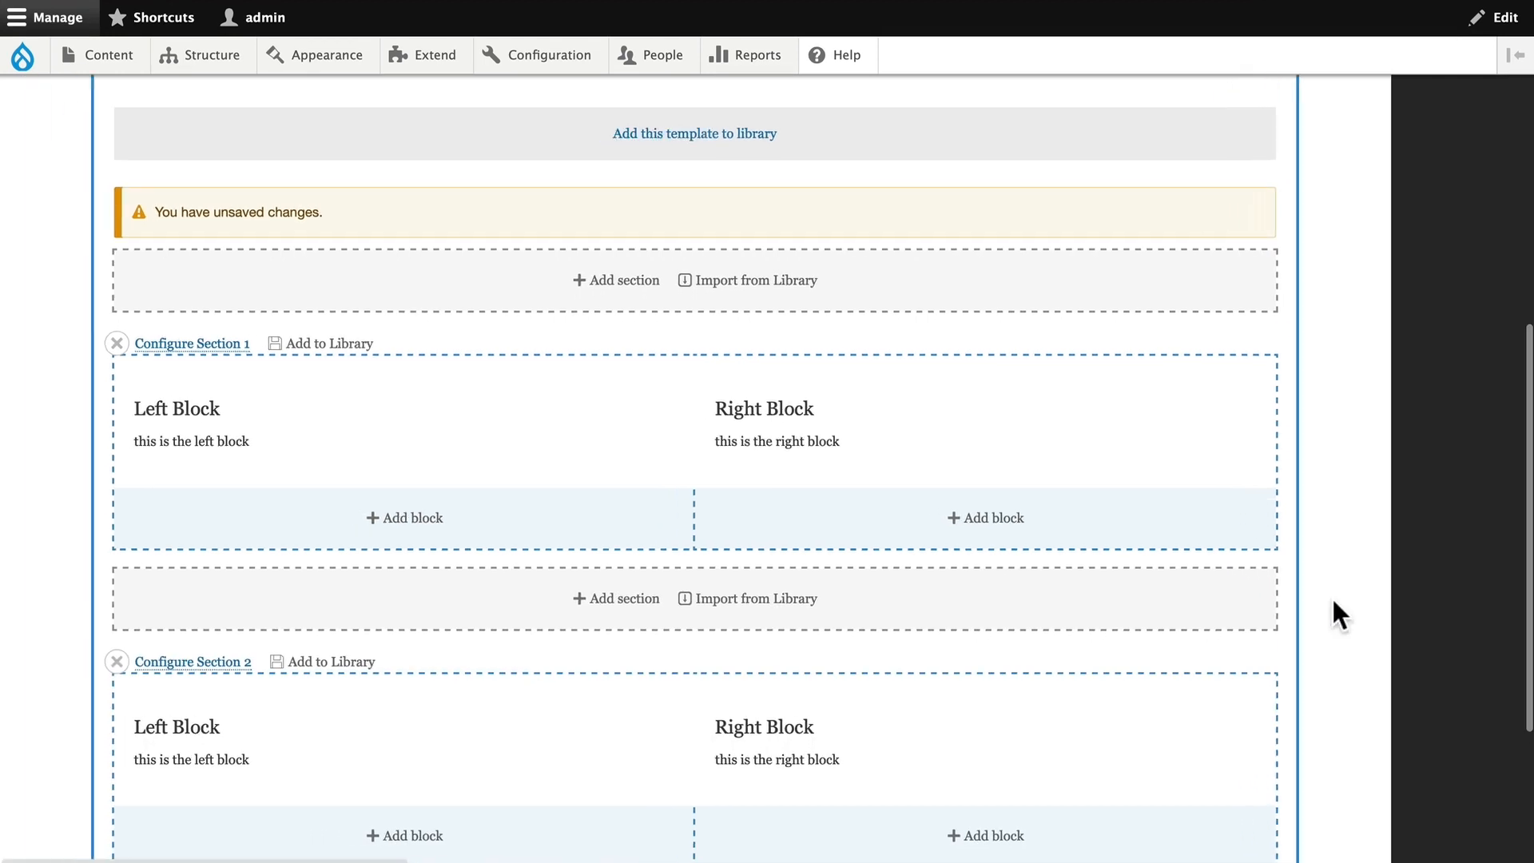
- Scroll down the layout to the new three-column section with Blocks 1–3
scroll(down, 3)
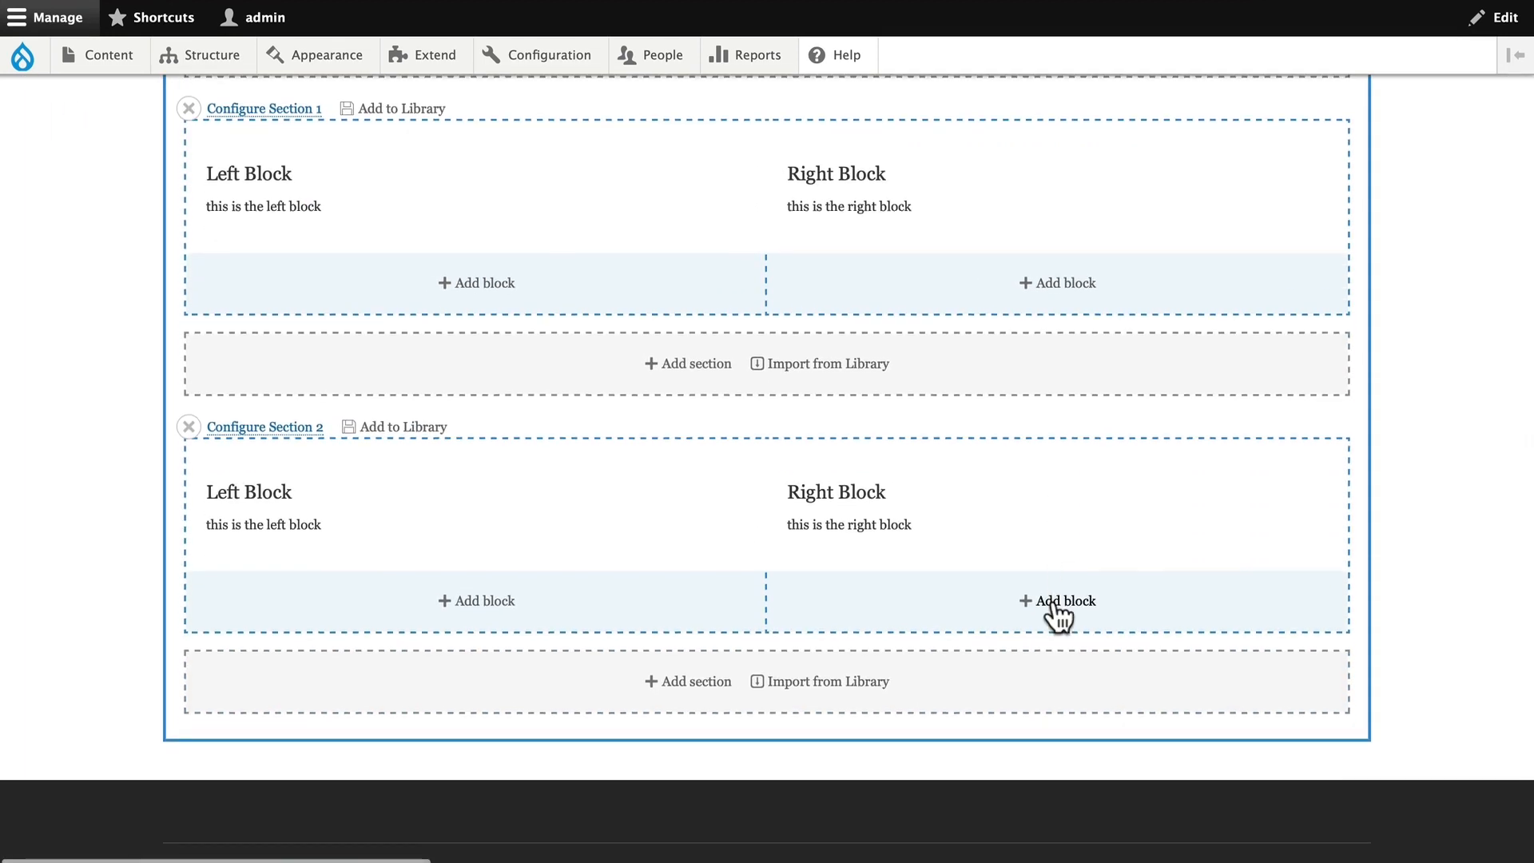
mouse_move(1433, 415)
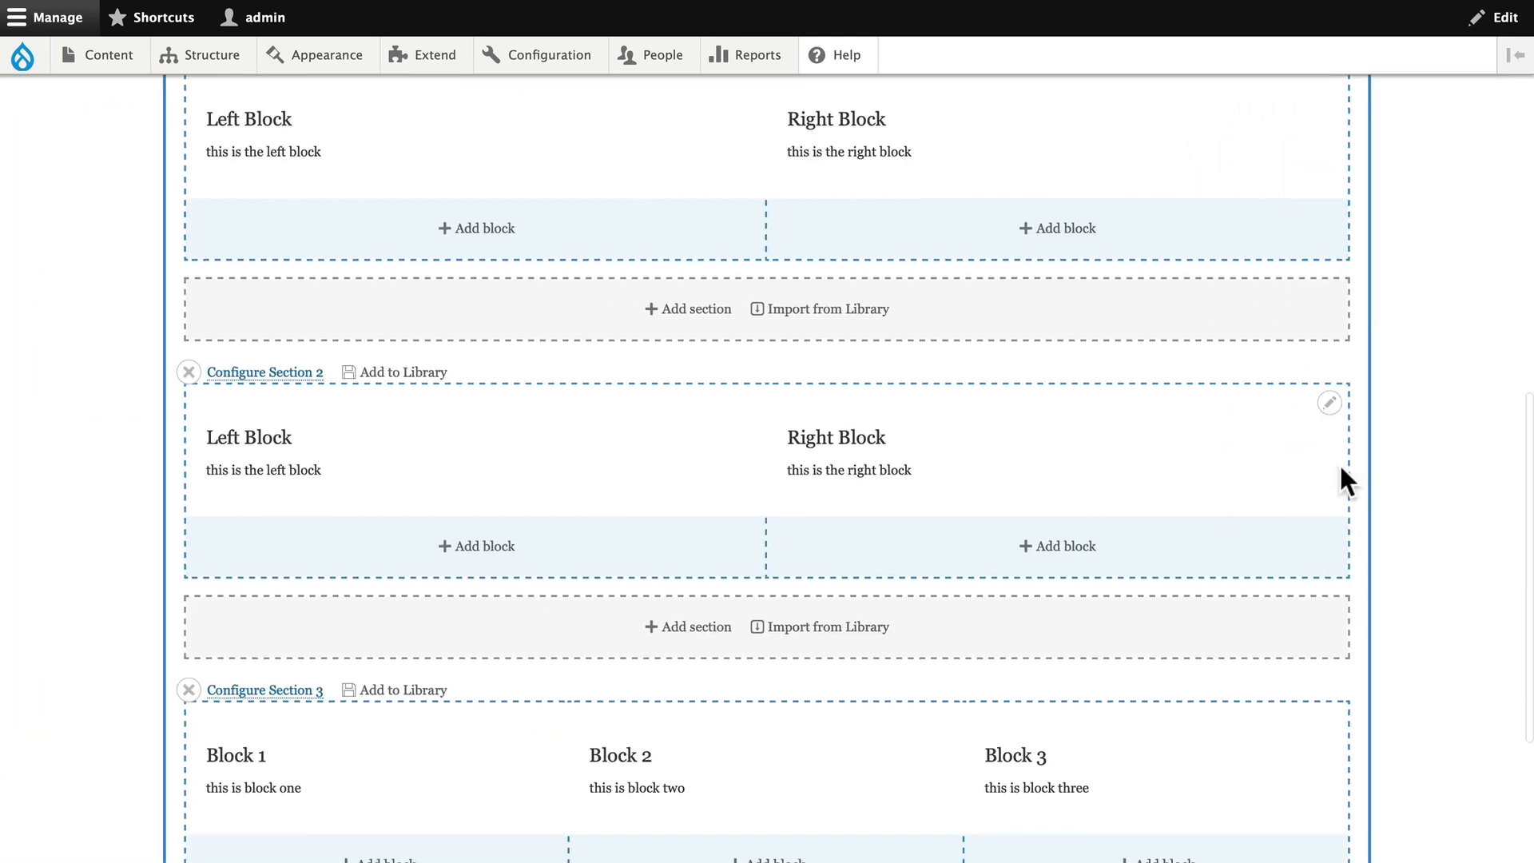
scroll(down, 3)
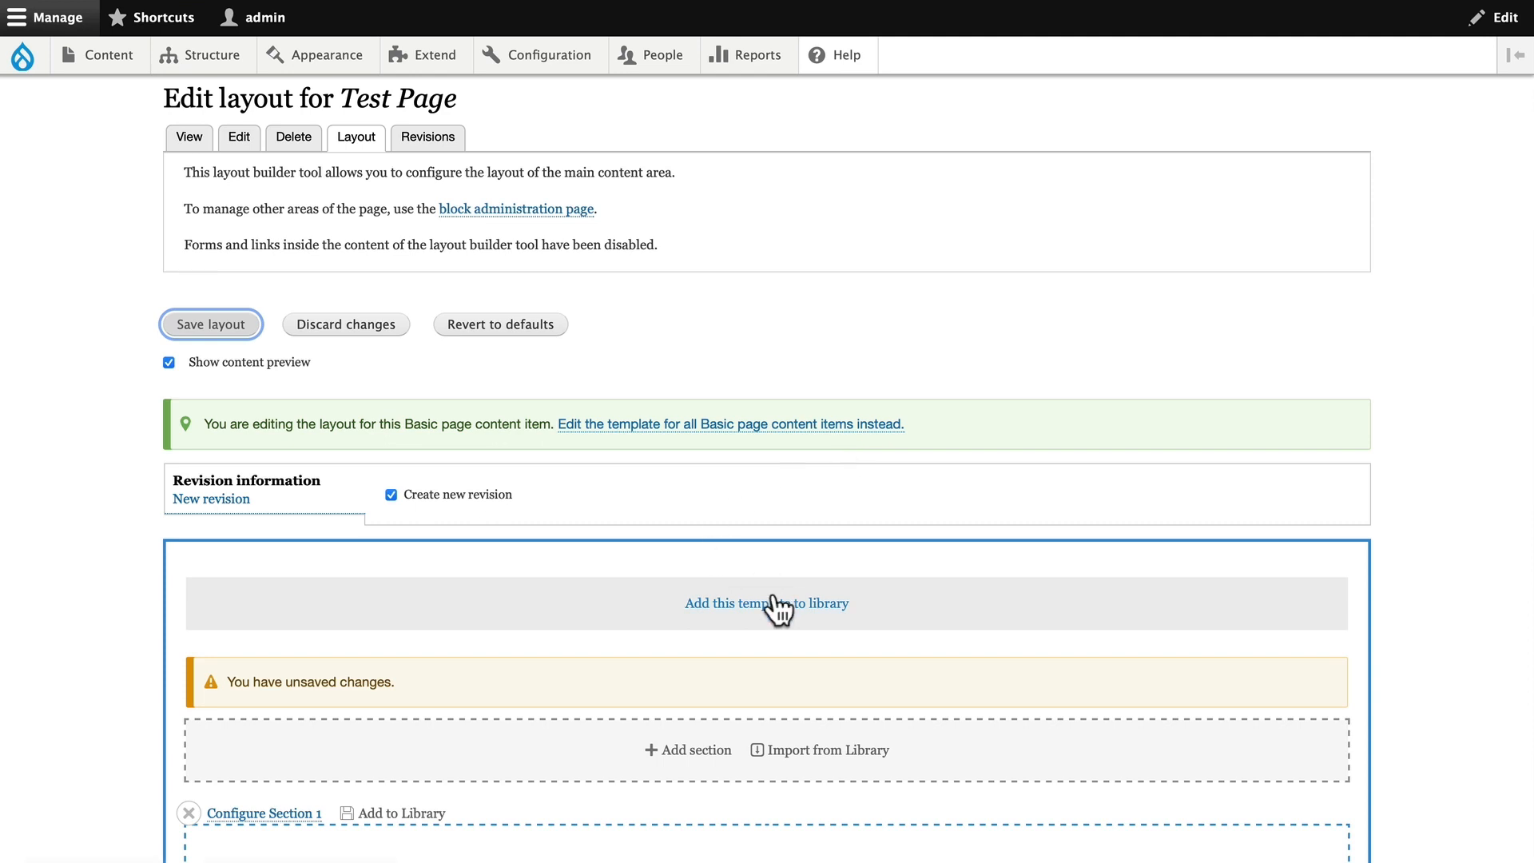
- Add the layout to the library as 'my template' and save the layout
click(766, 602)
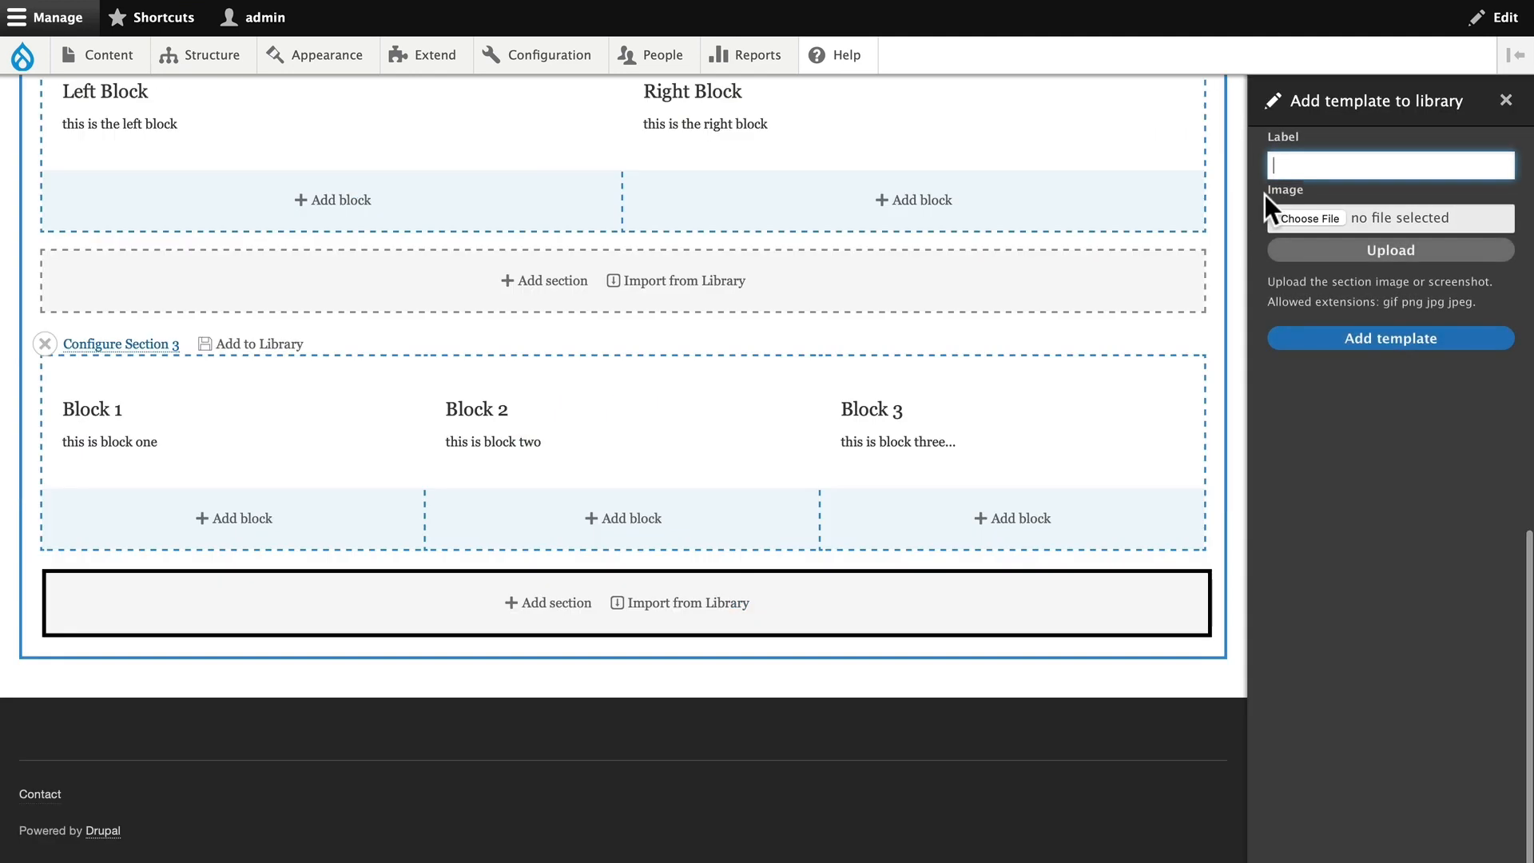
text(my template)
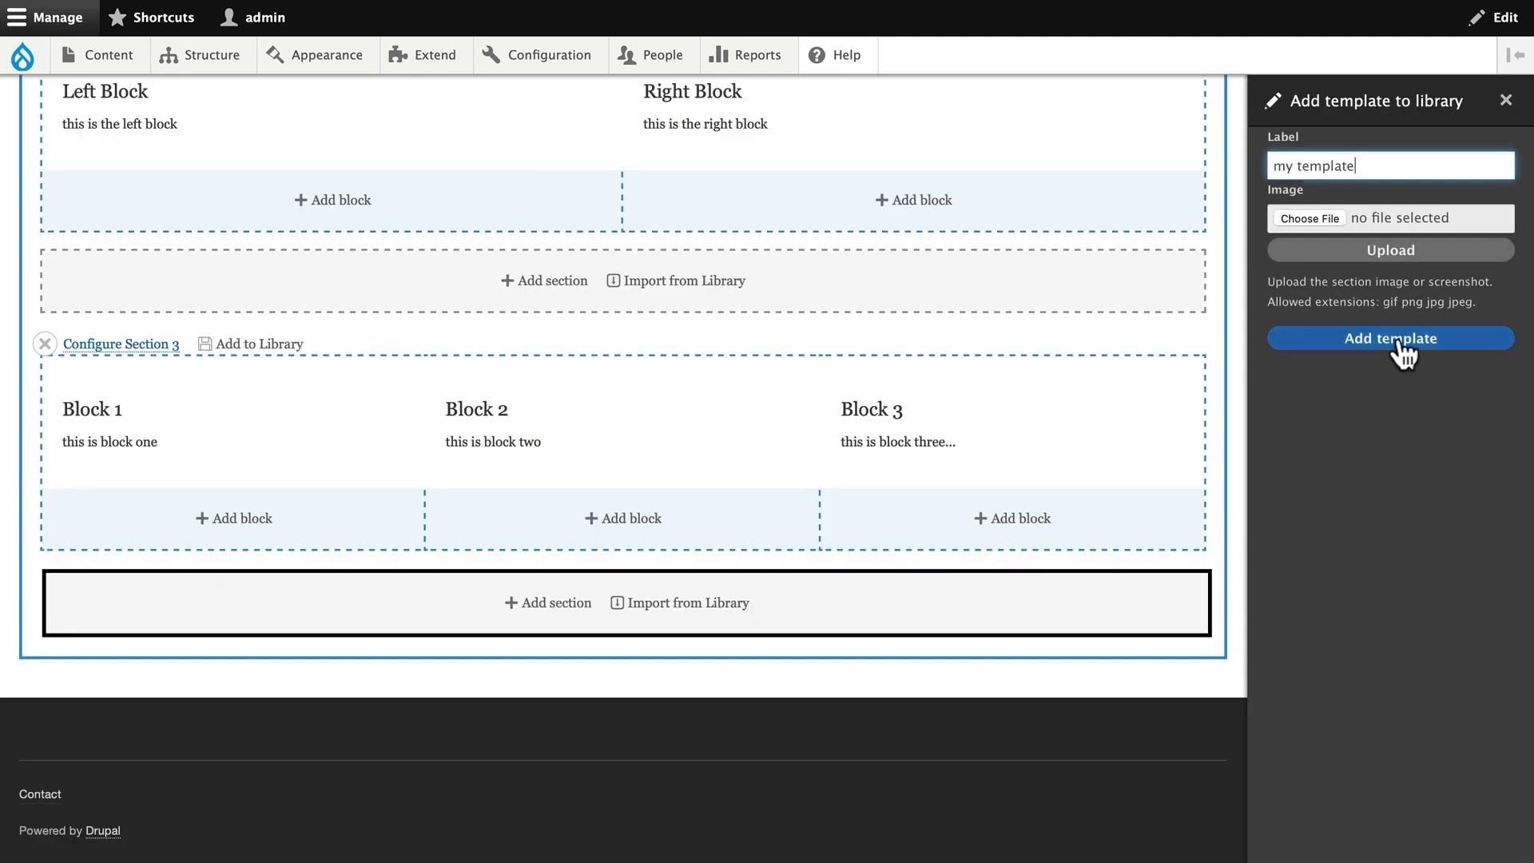
click(1389, 337)
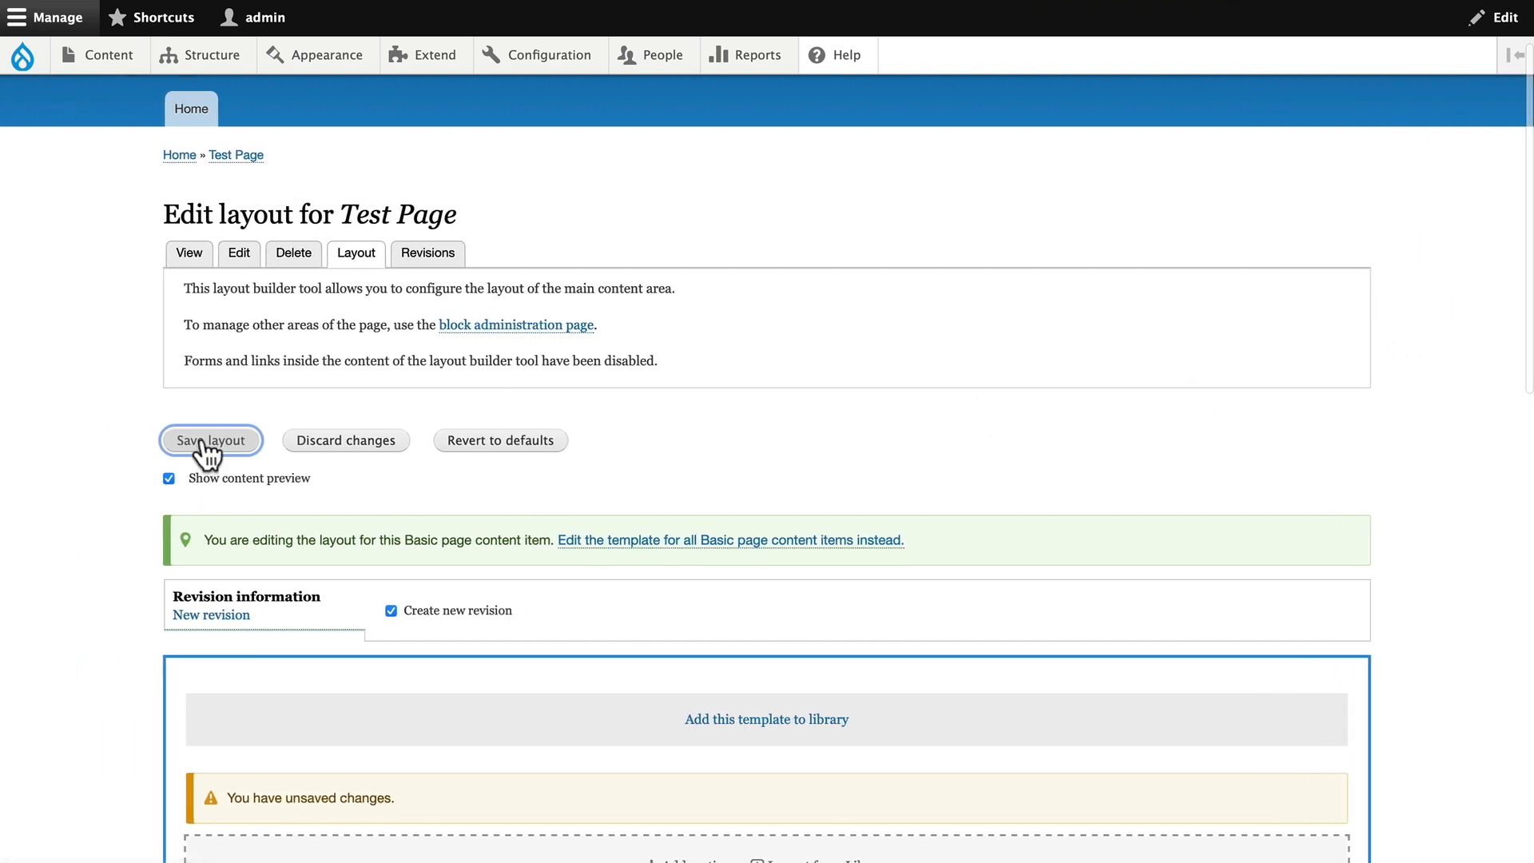
click(210, 440)
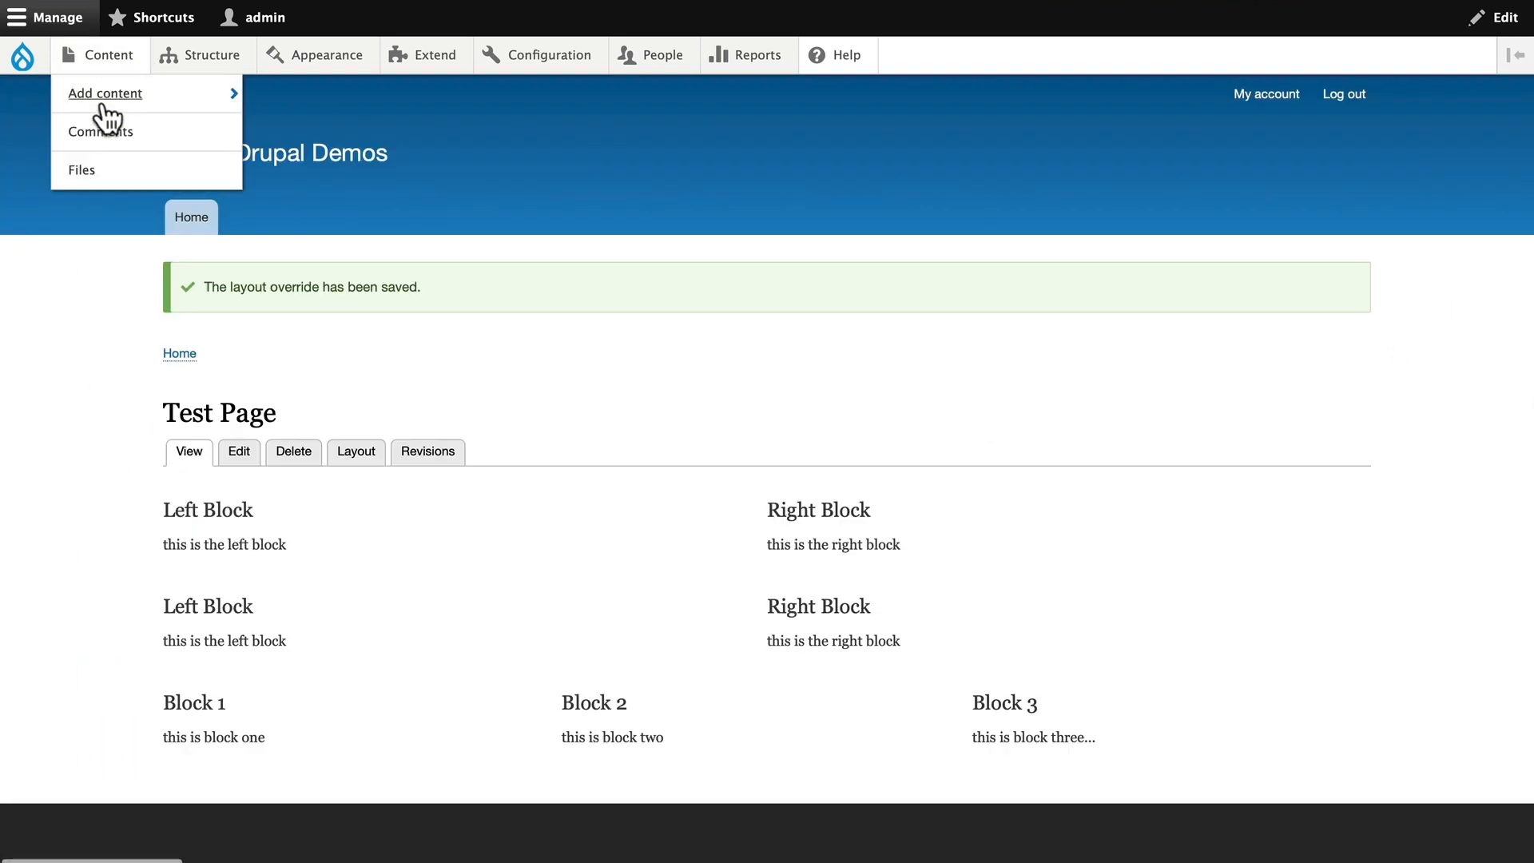
- Create the 'test three' page and import the saved template from the library into its layout
click(104, 93)
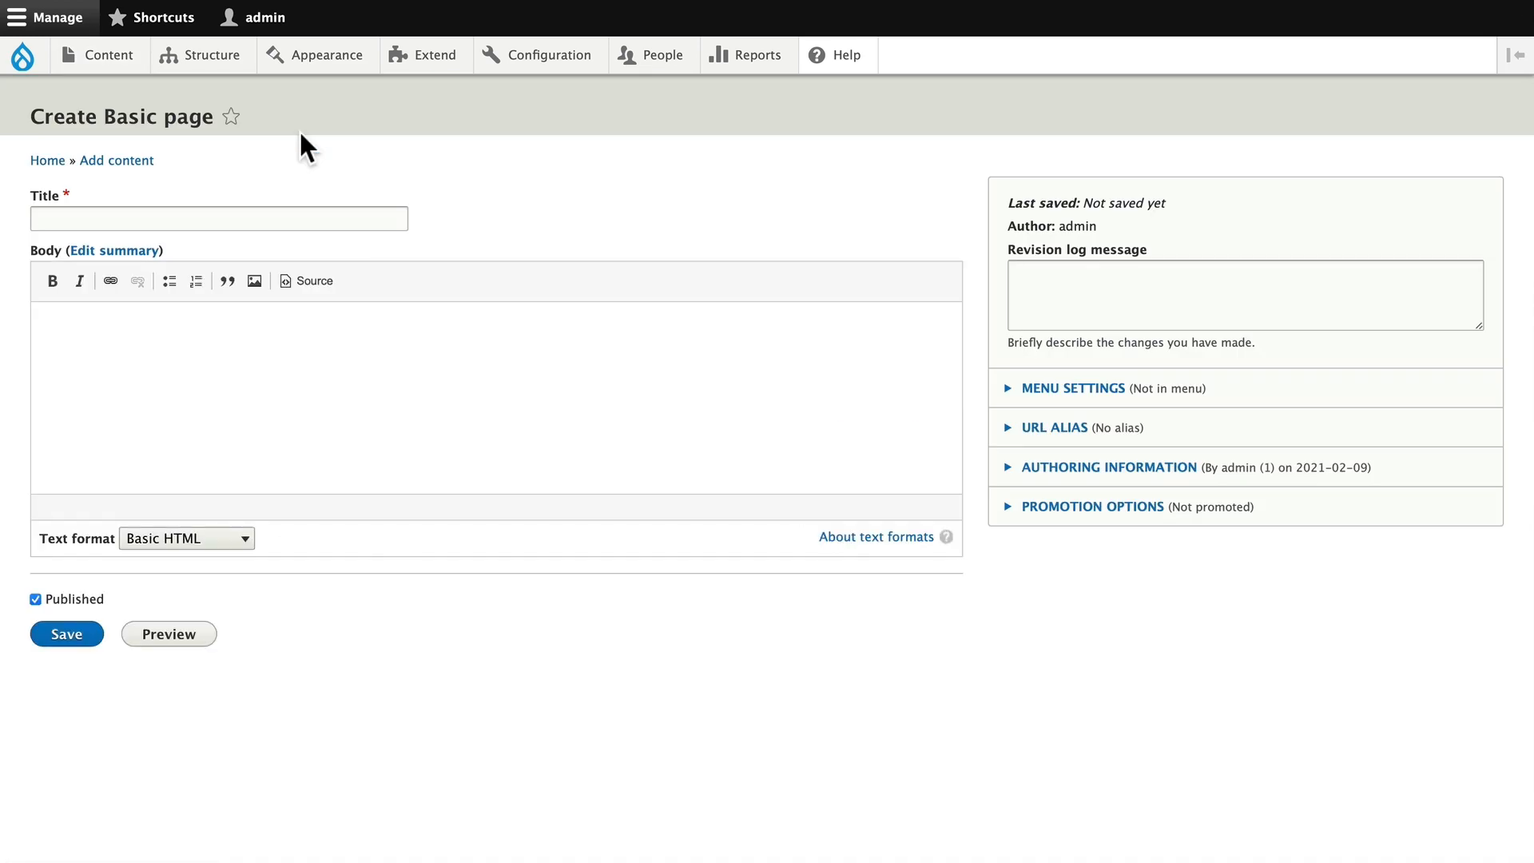
click(65, 633)
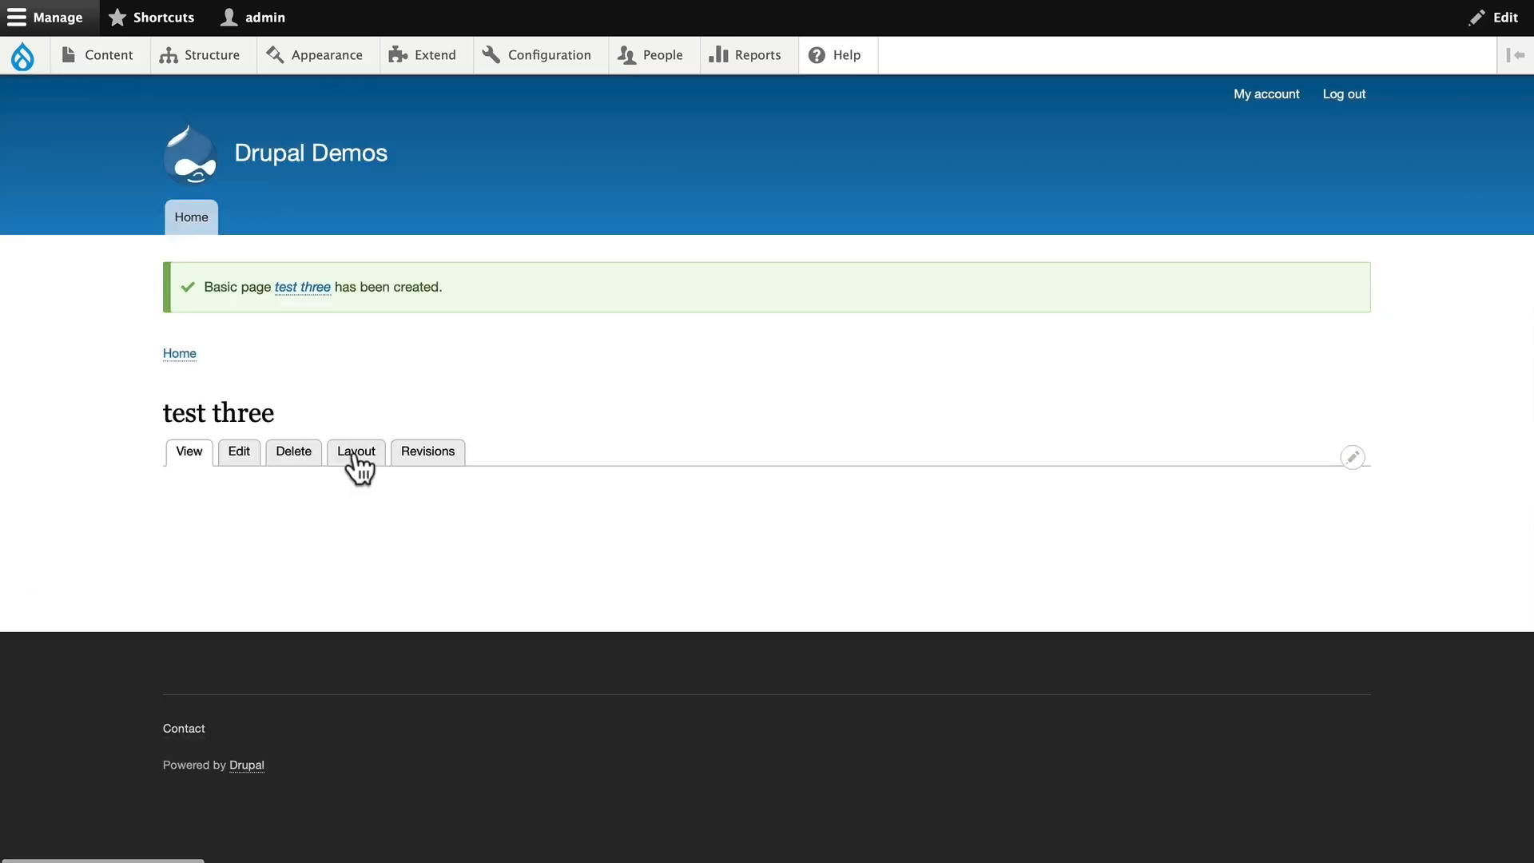
click(354, 450)
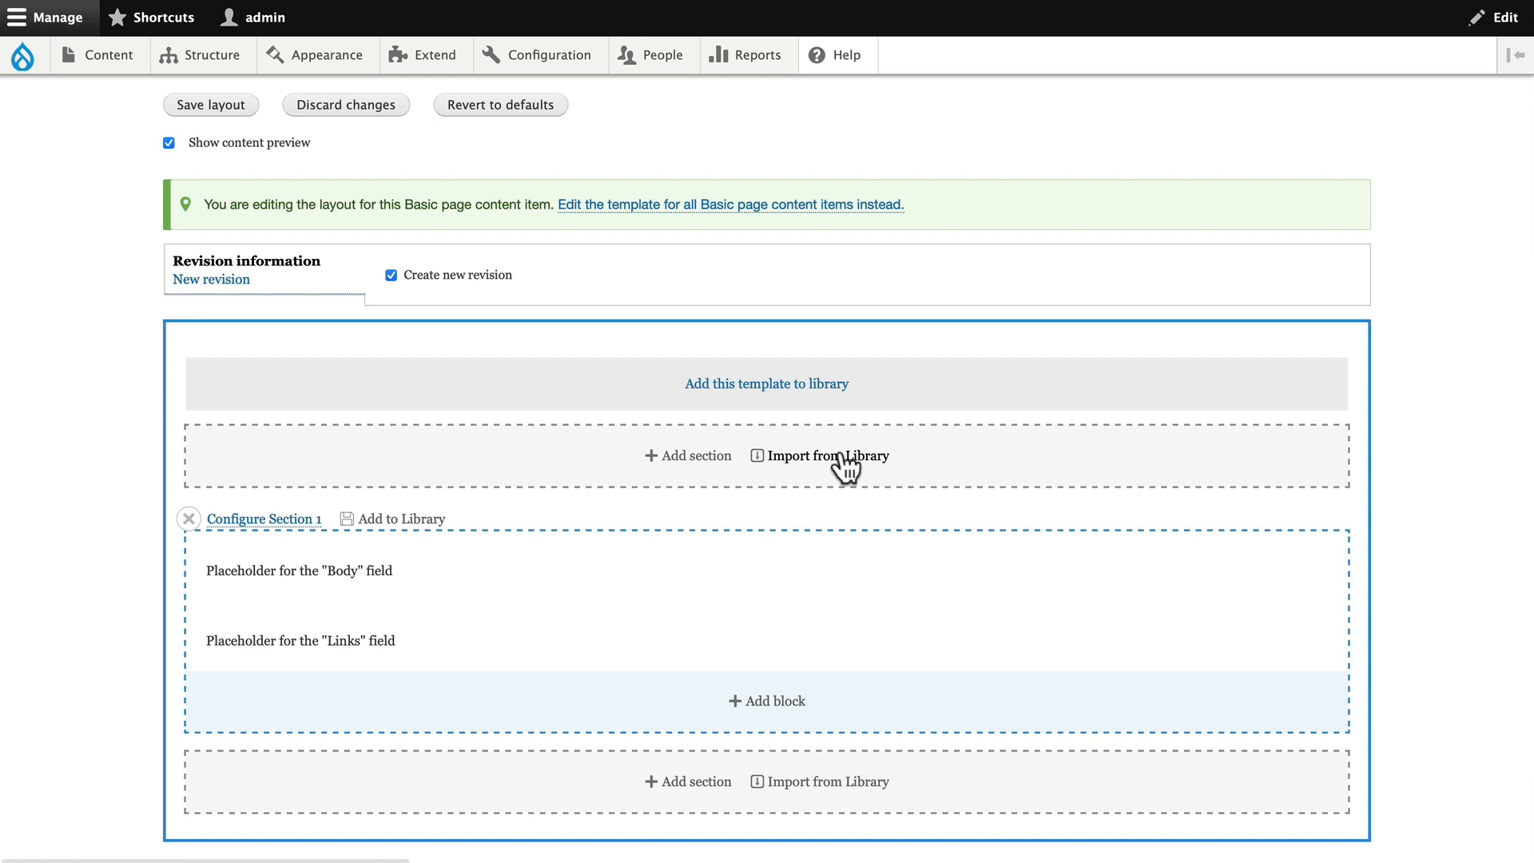
click(827, 455)
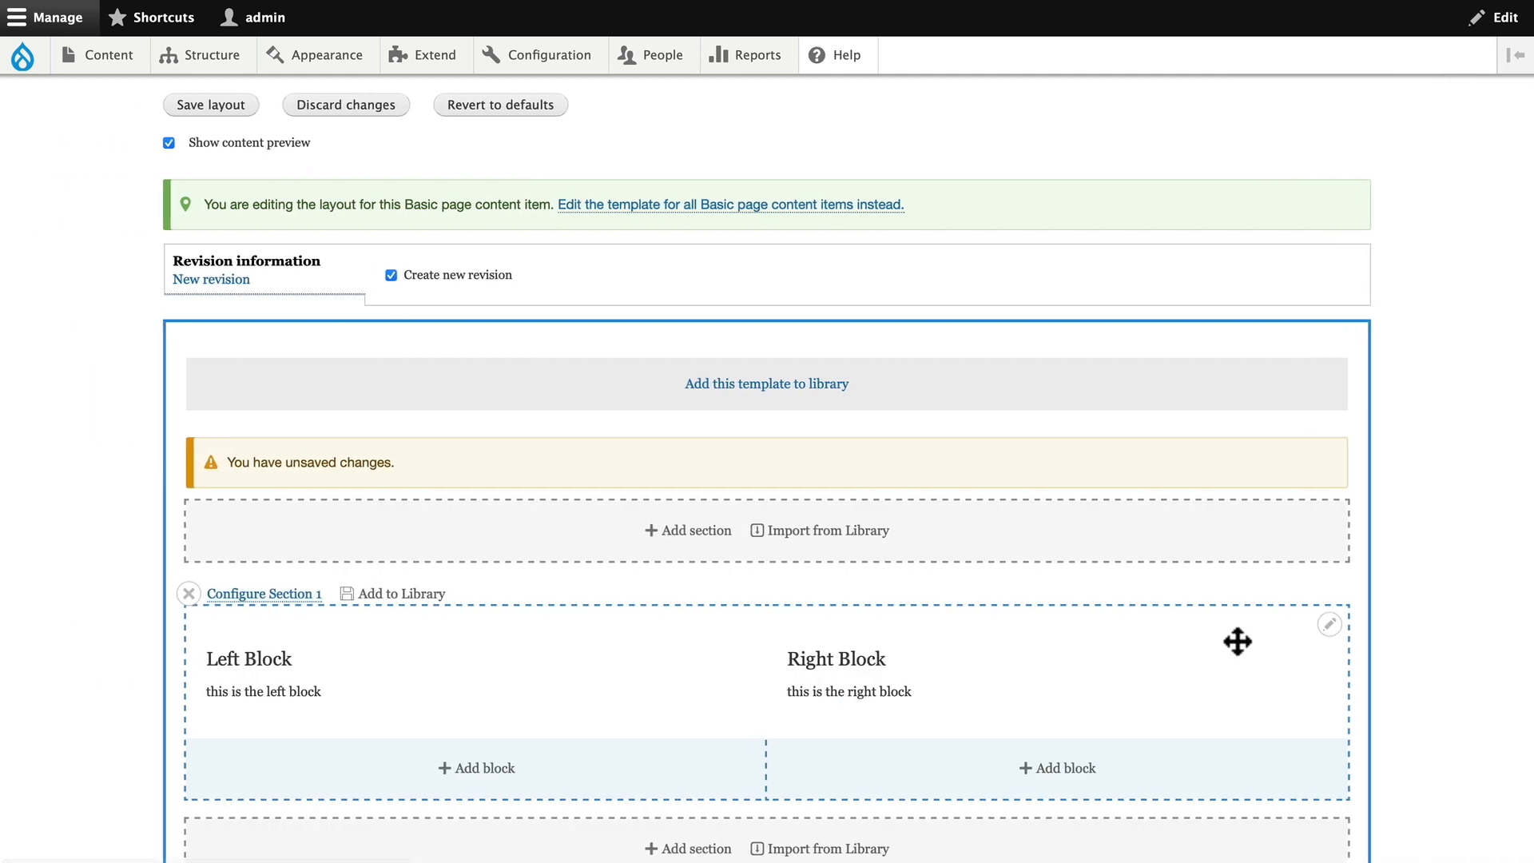
scroll(down, 3)
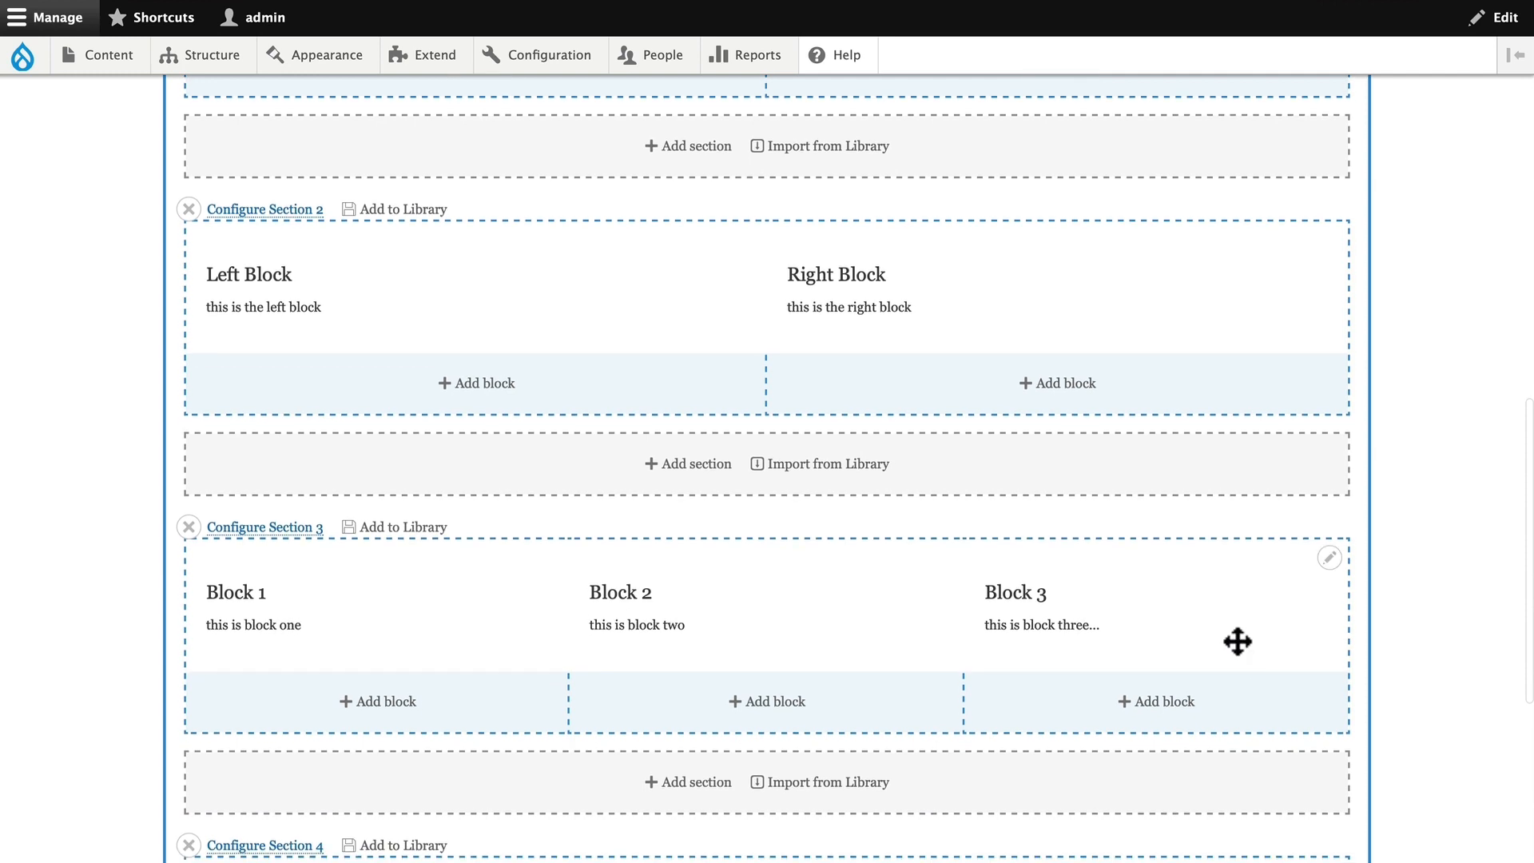